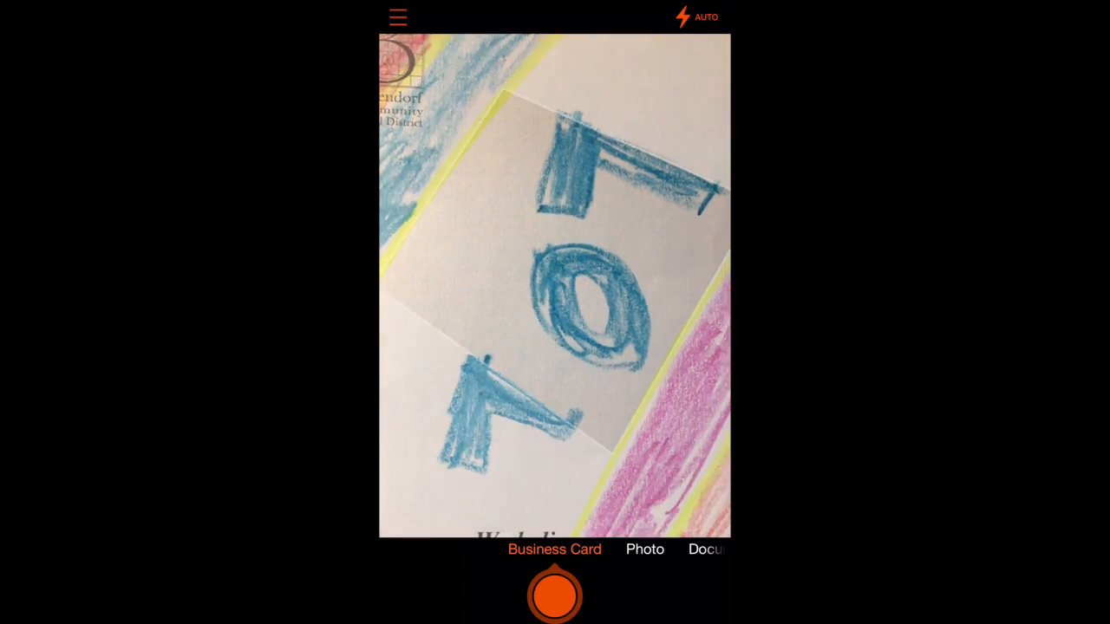
Step: Photograph the crayon doodle in Office Lens so its crop editor appears
left_click(554, 595)
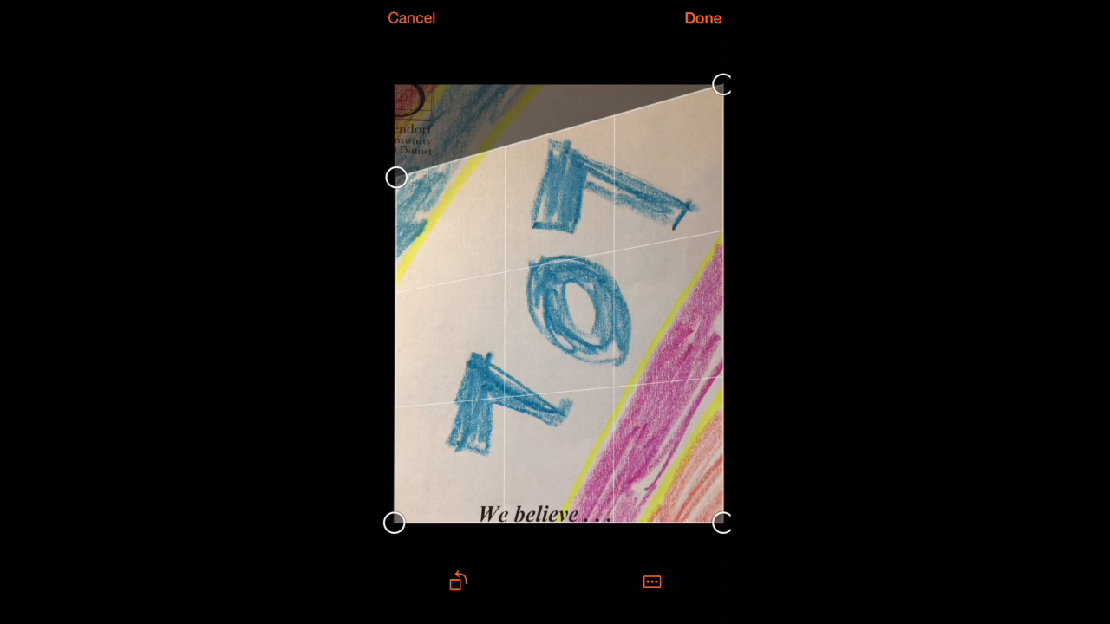
Step: Fit the crop corners to the drawing and its crayon border, excluding the printed text
left_click_drag(722, 522, 698, 459)
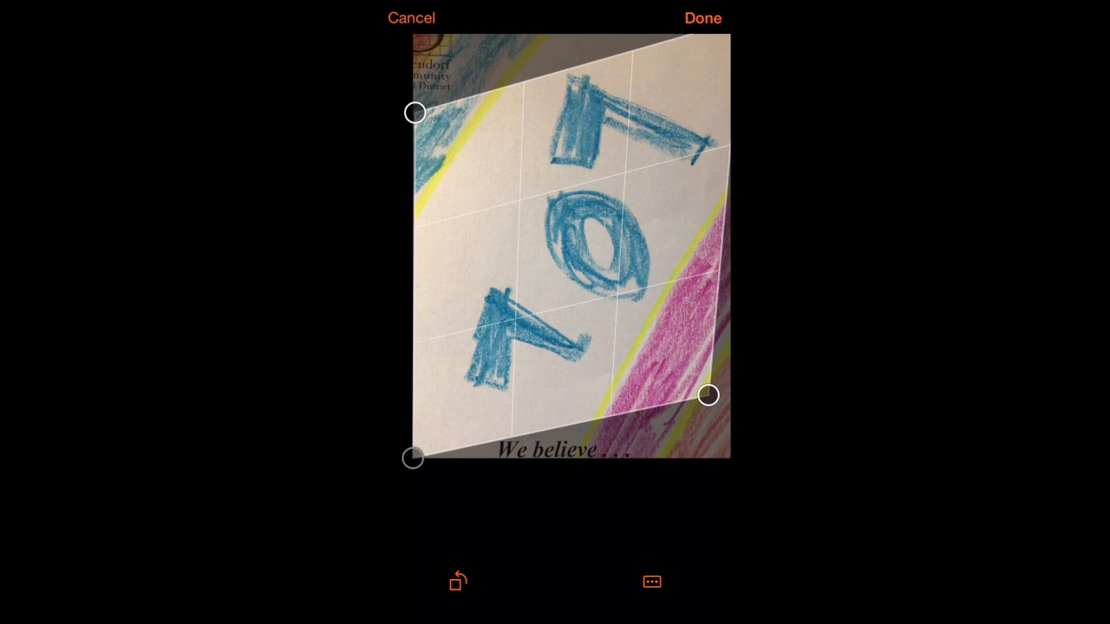
left_click_drag(412, 458, 412, 414)
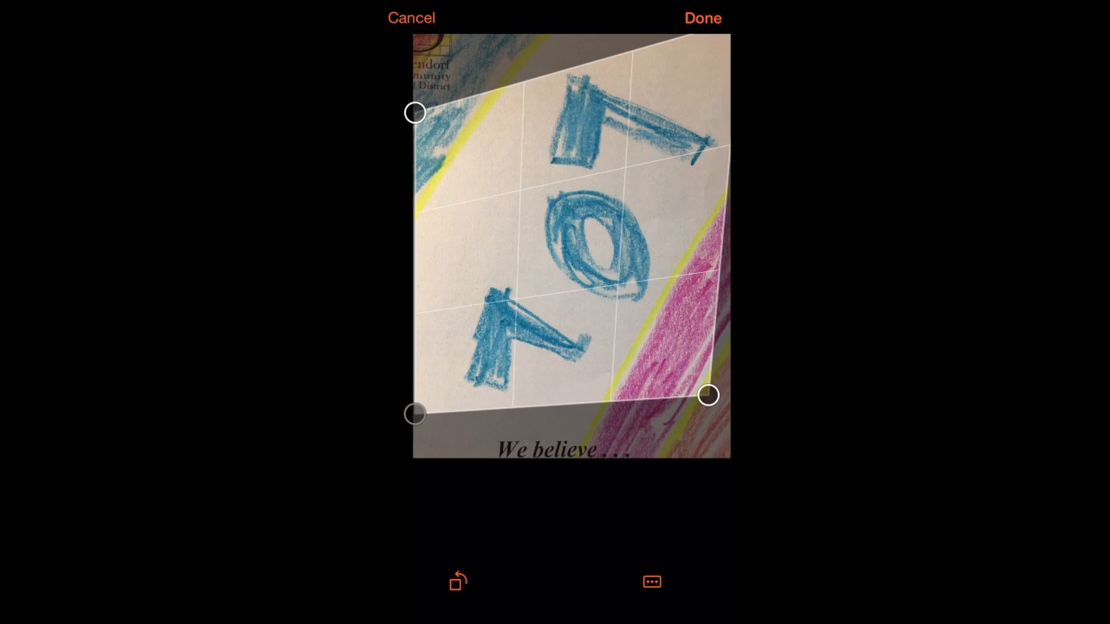
left_click_drag(709, 396, 715, 421)
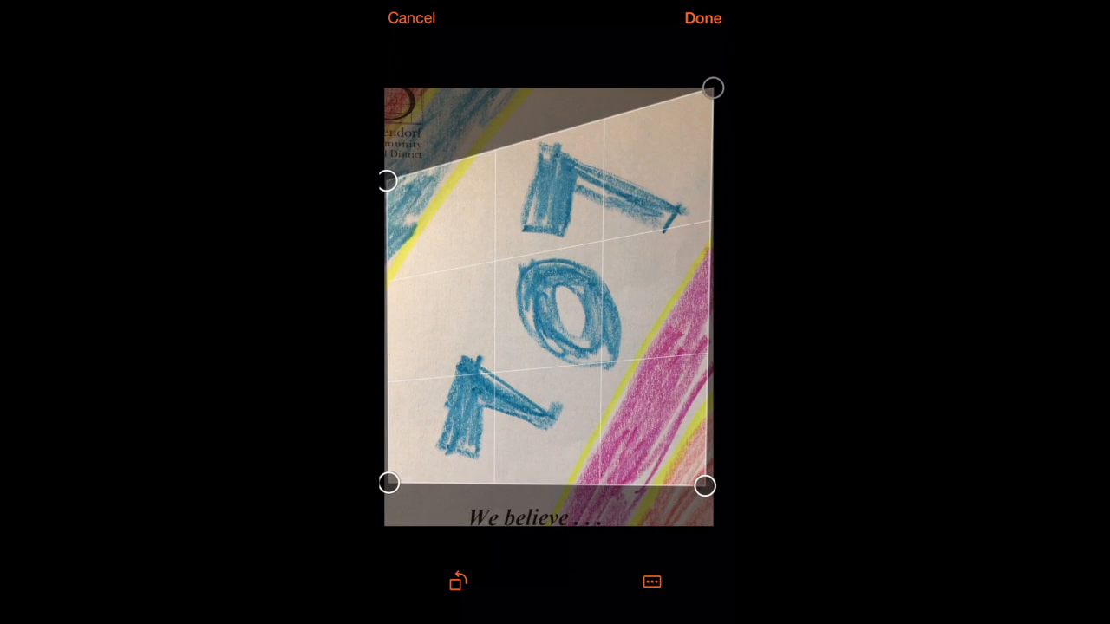
left_click_drag(712, 87, 696, 100)
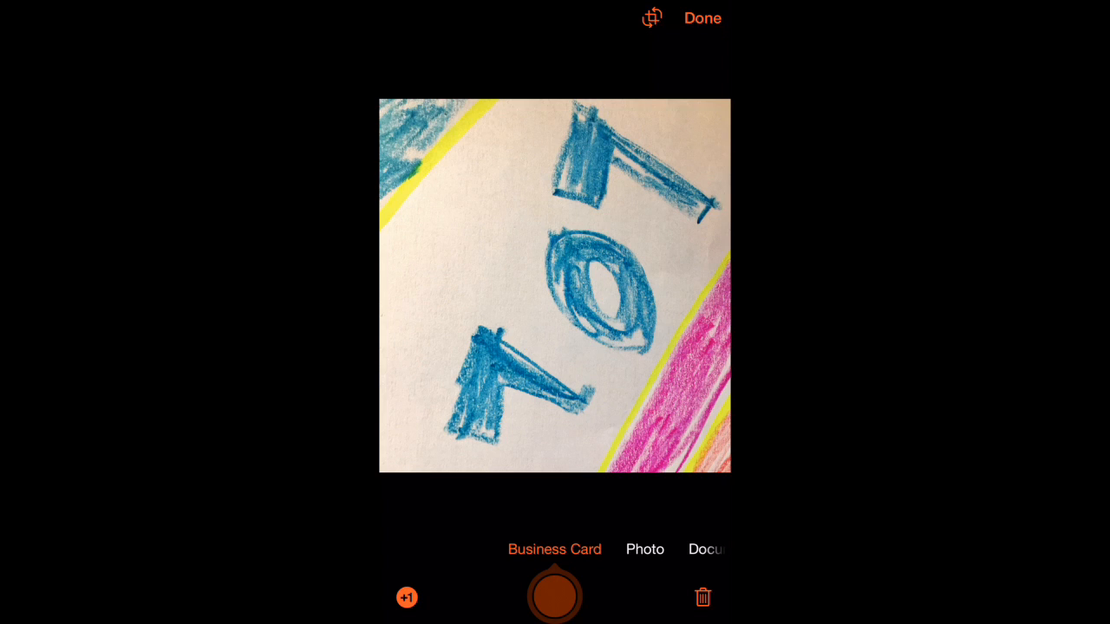
Step: Export the doodle to OneNote with the title 'Ava lol doodle'
left_click(703, 17)
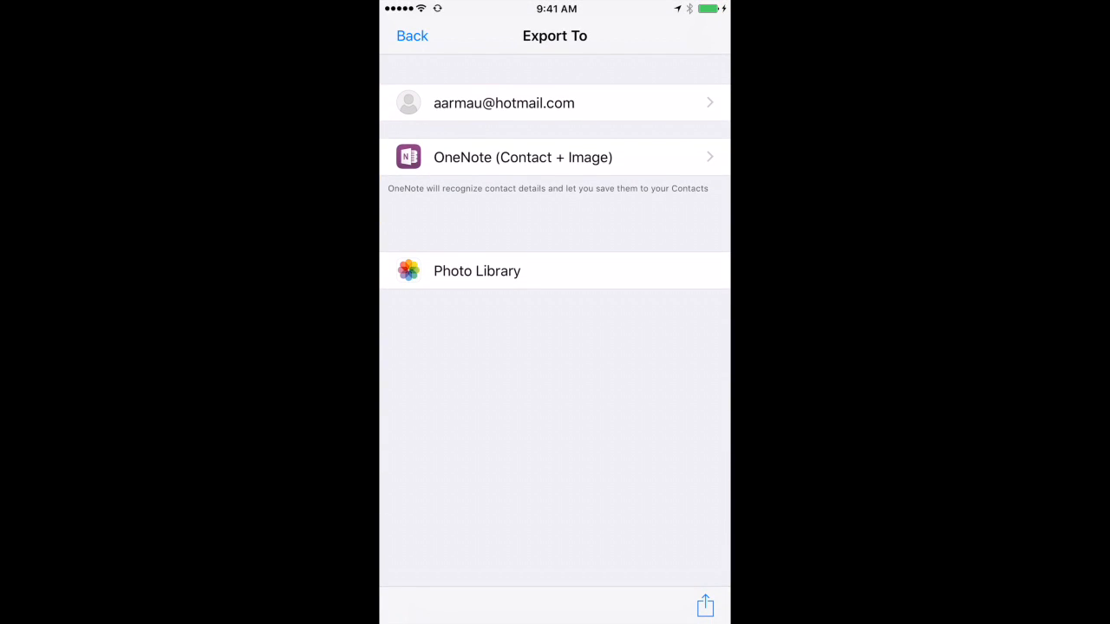
left_click(522, 157)
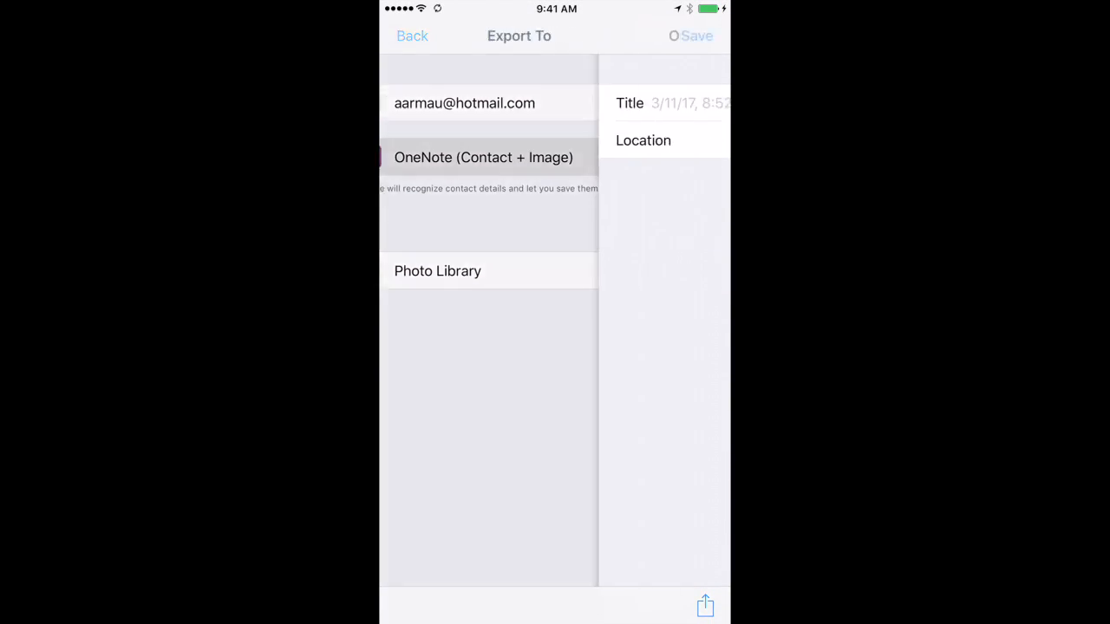
left_click(483, 157)
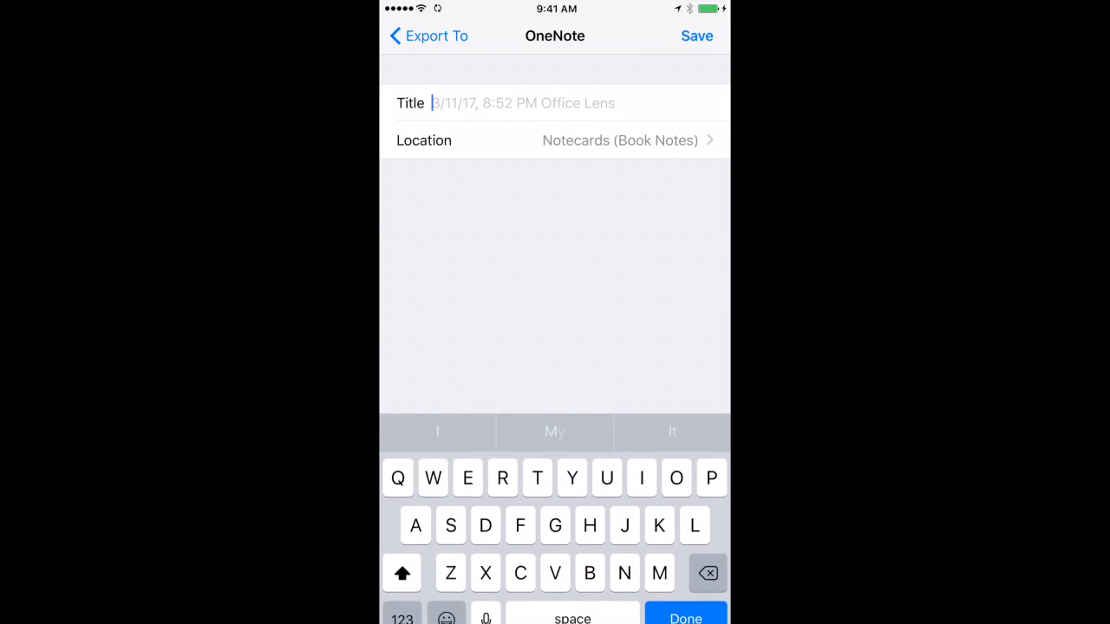
type("Ava")
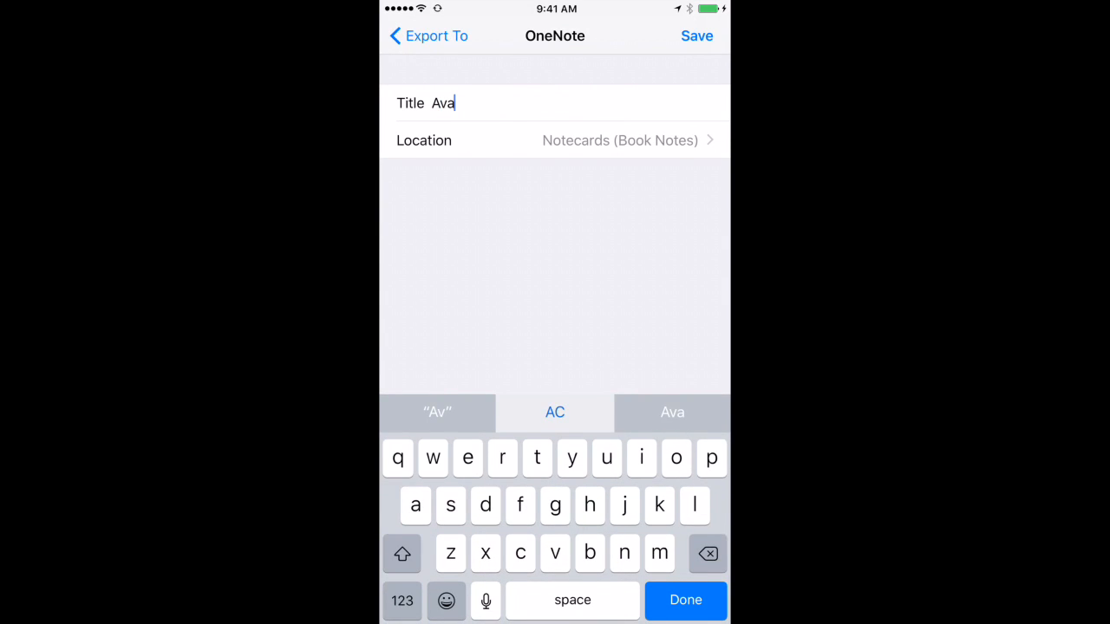
type("lol")
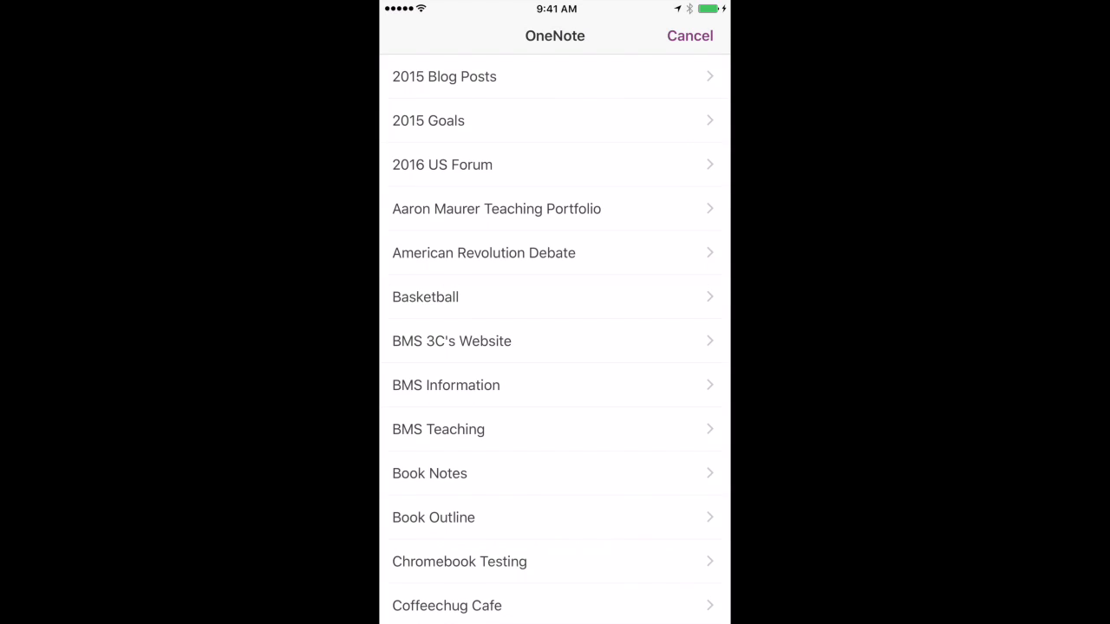
Step: Set the page location to Book Notes > Kid Work and save it
scroll("down", 3)
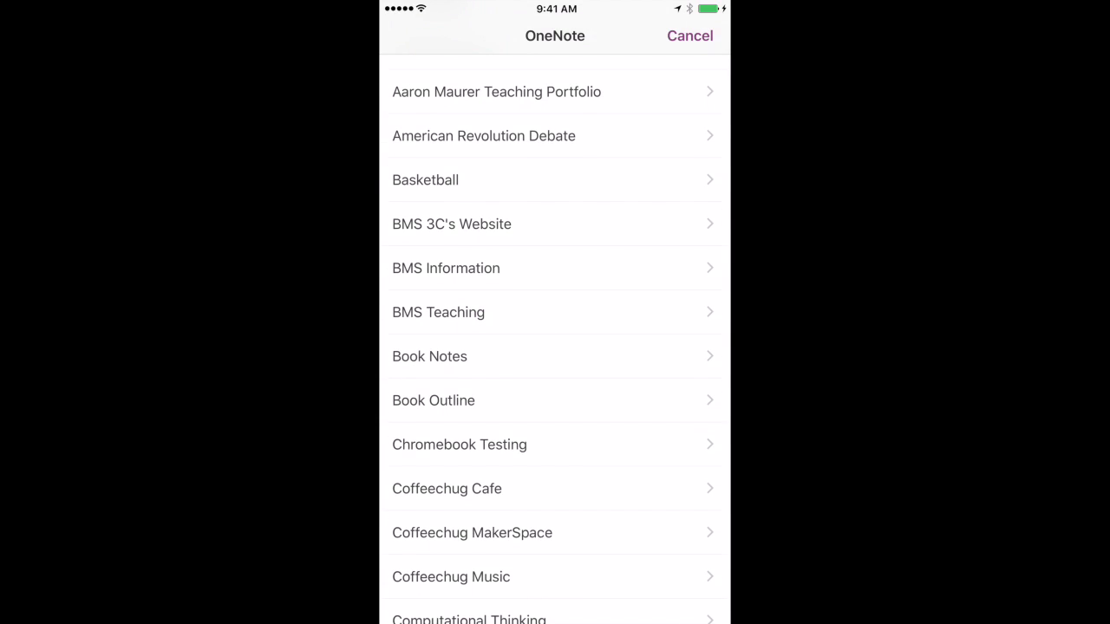
left_click(429, 357)
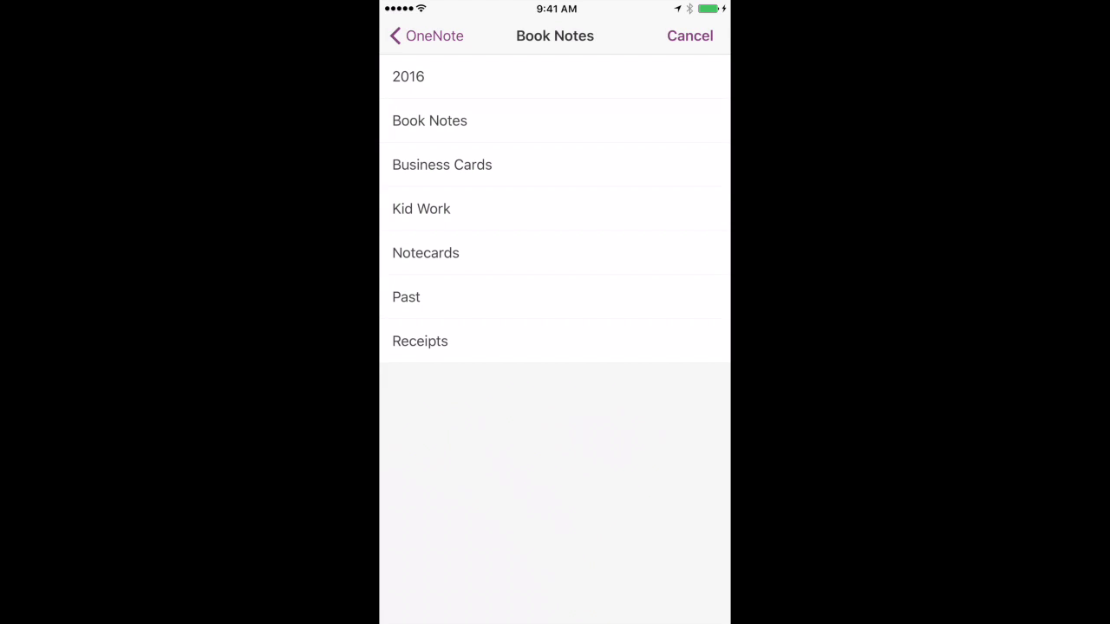
left_click(422, 208)
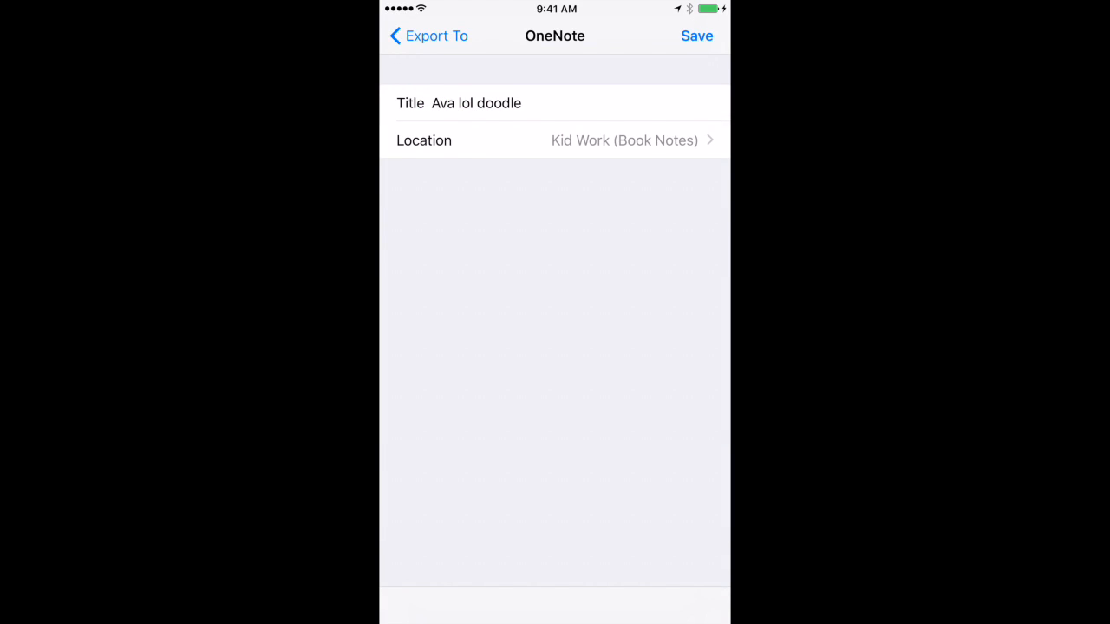
left_click(697, 36)
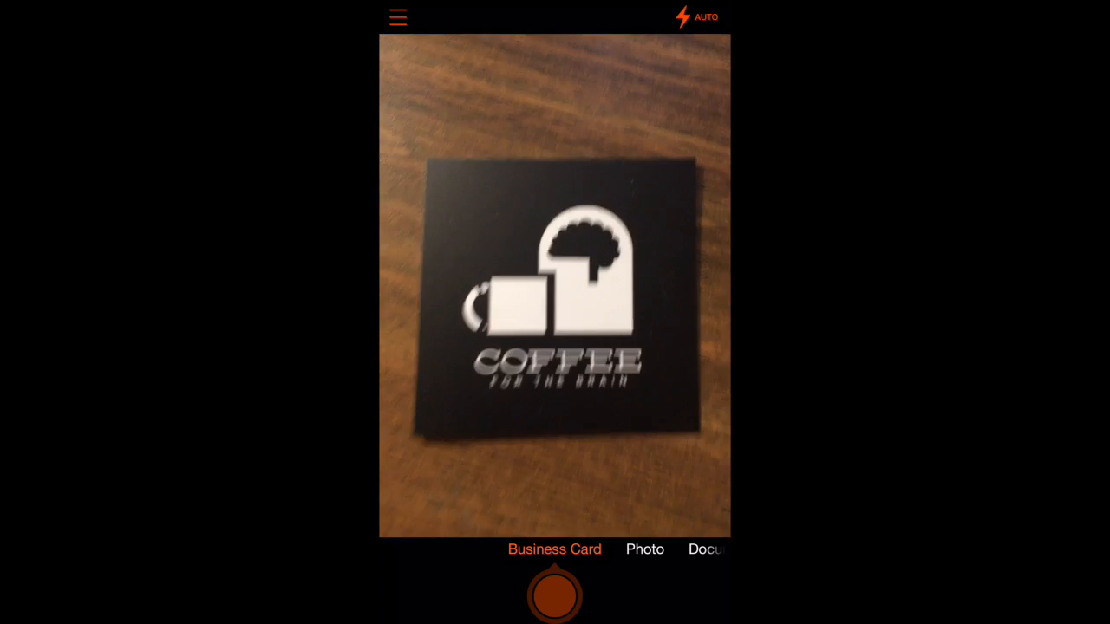
Step: Delete the logo-side card shot and capture the card's printed contact side instead
left_click(554, 594)
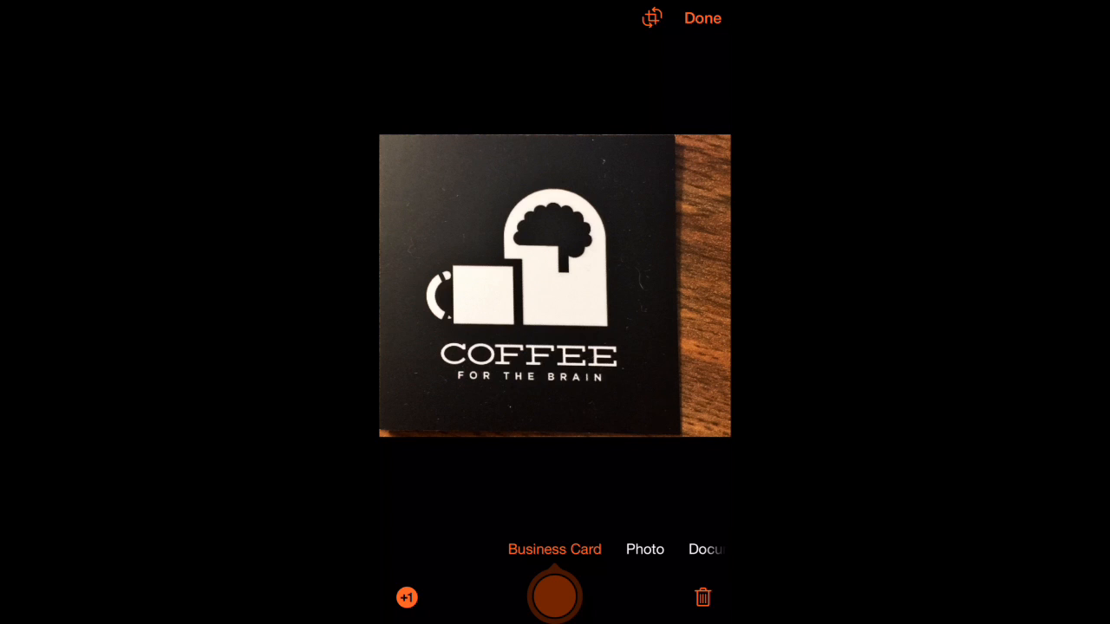
left_click(706, 597)
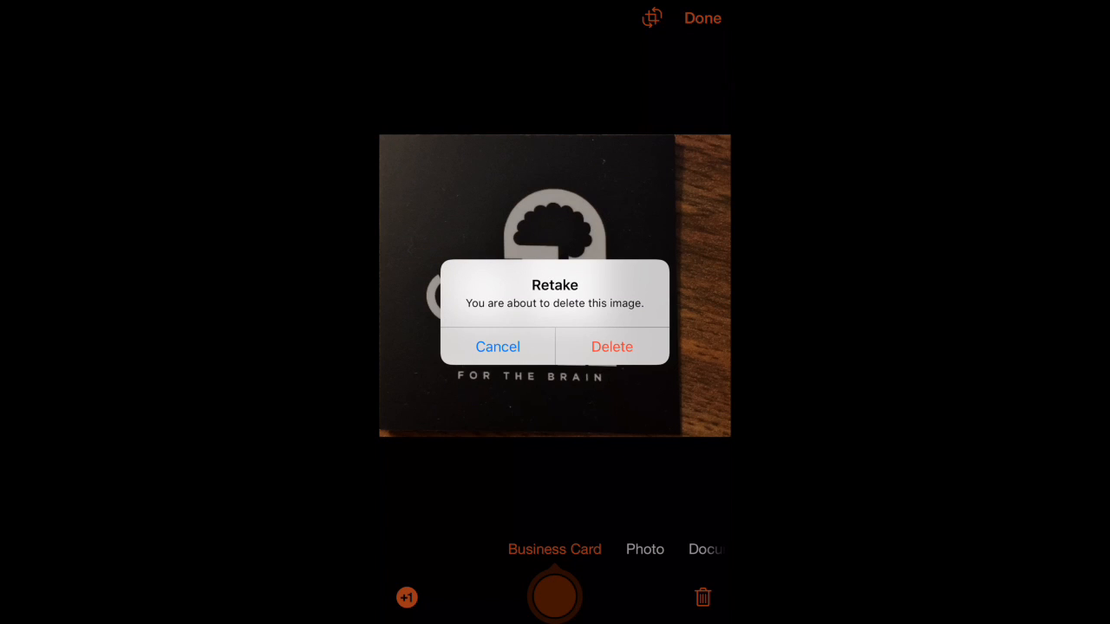
left_click(611, 346)
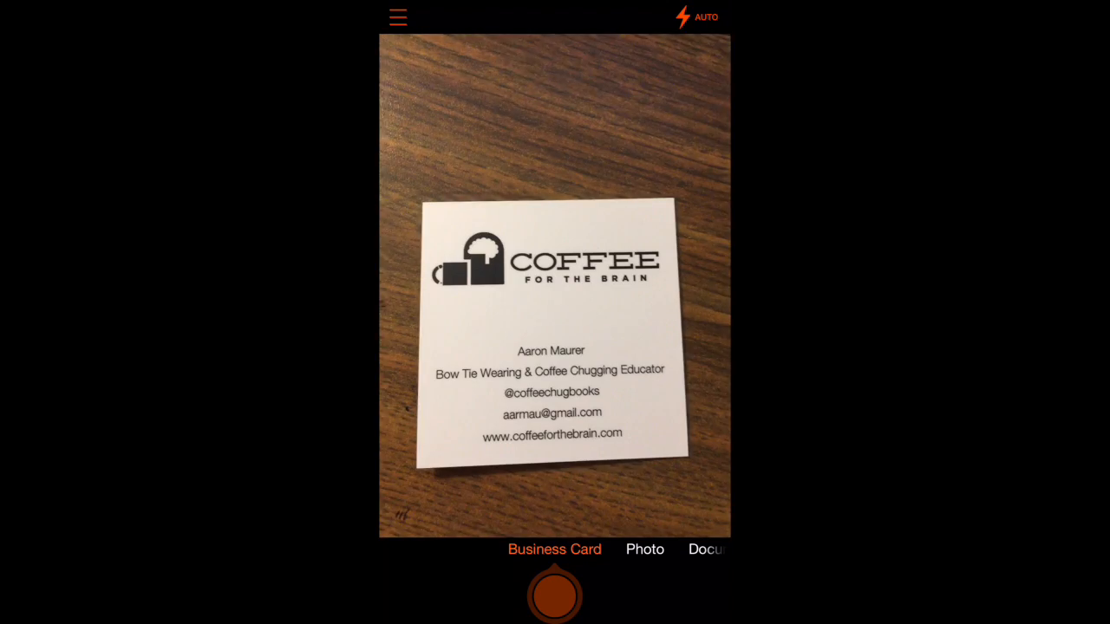
left_click(554, 598)
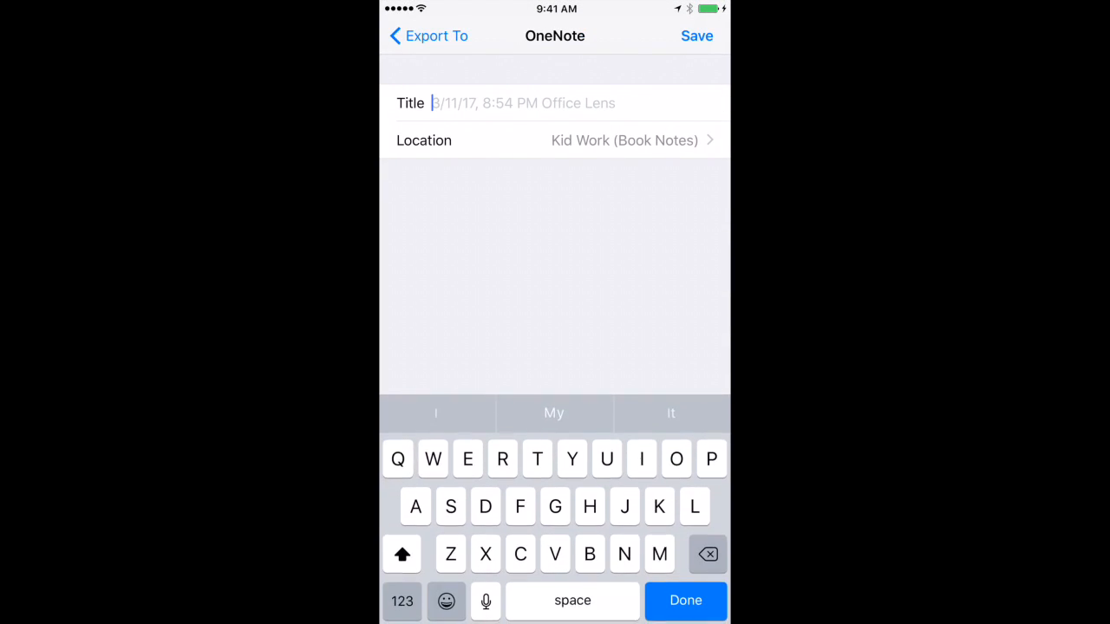
type("Aaron maurer business car")
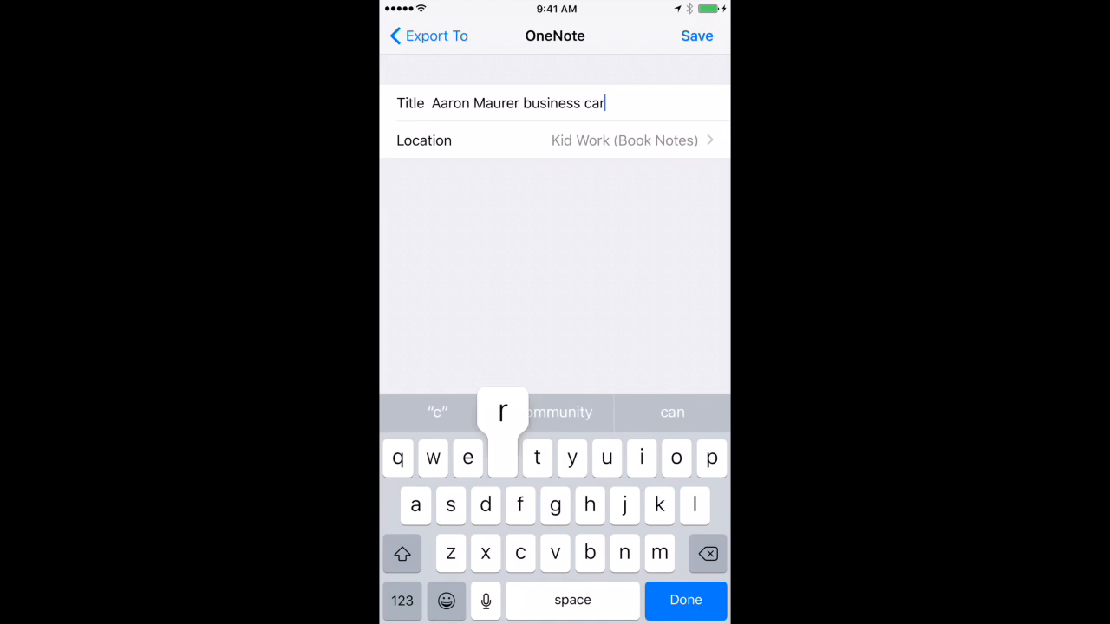
left_click(555, 140)
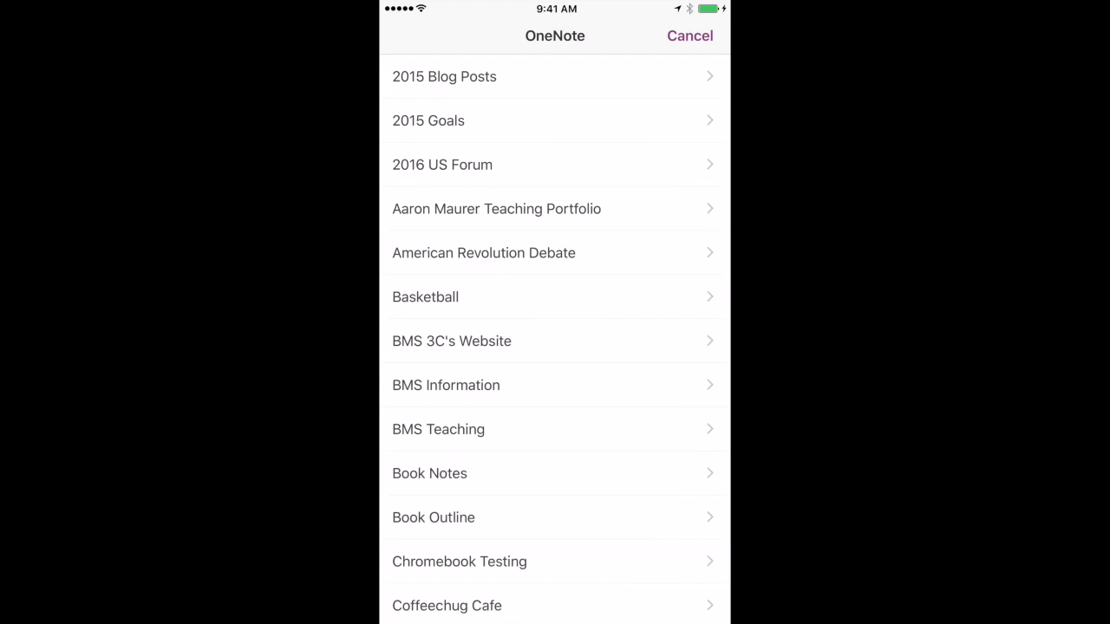
left_click(429, 474)
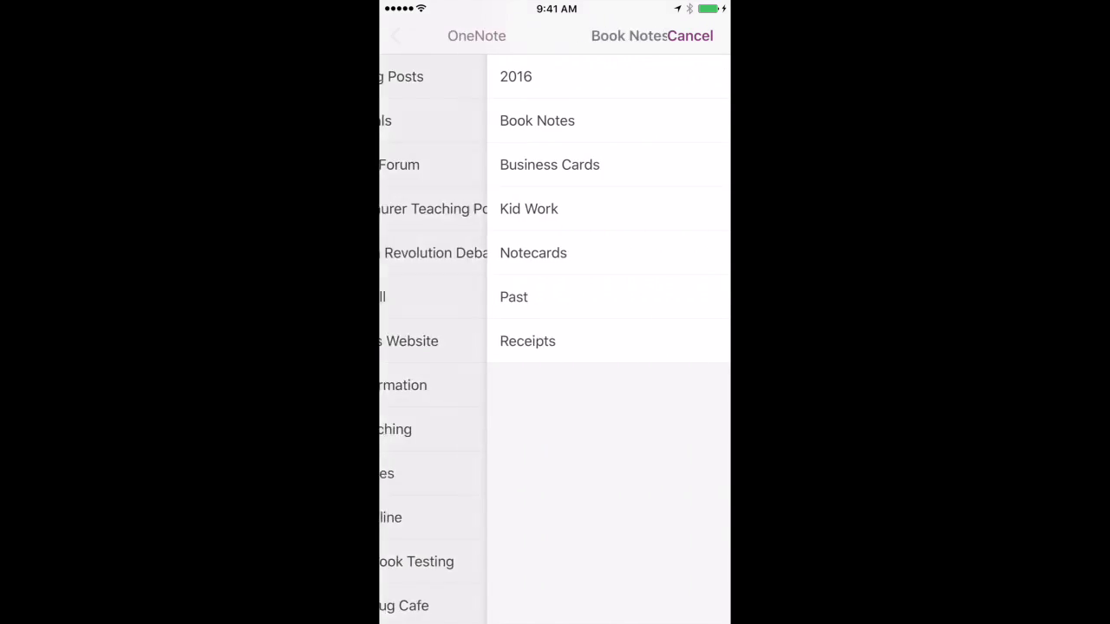
left_click(549, 165)
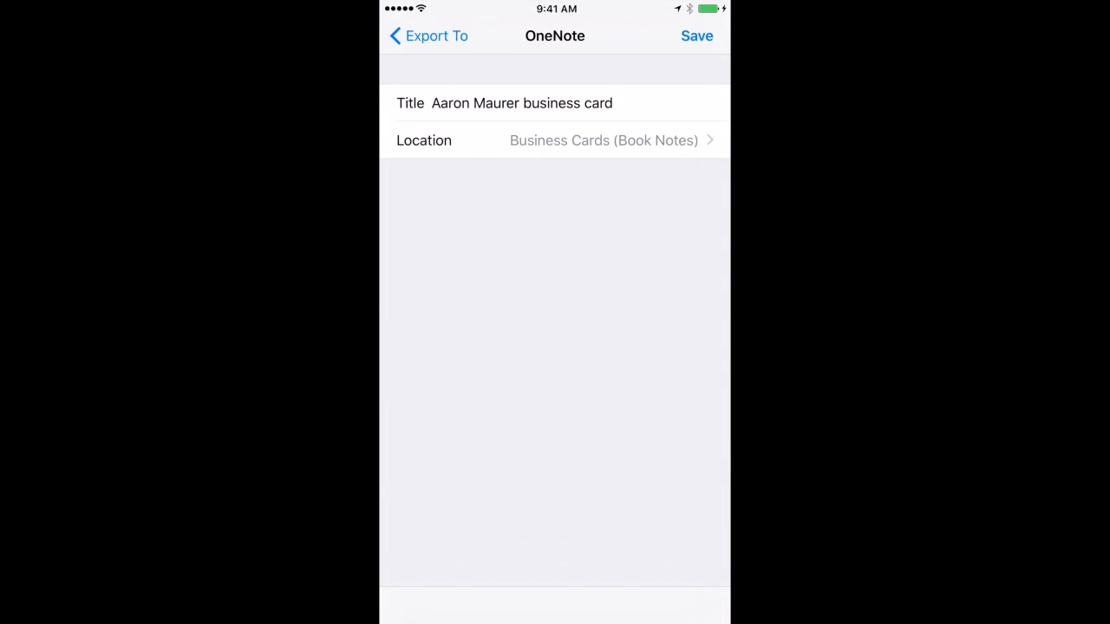
left_click(696, 36)
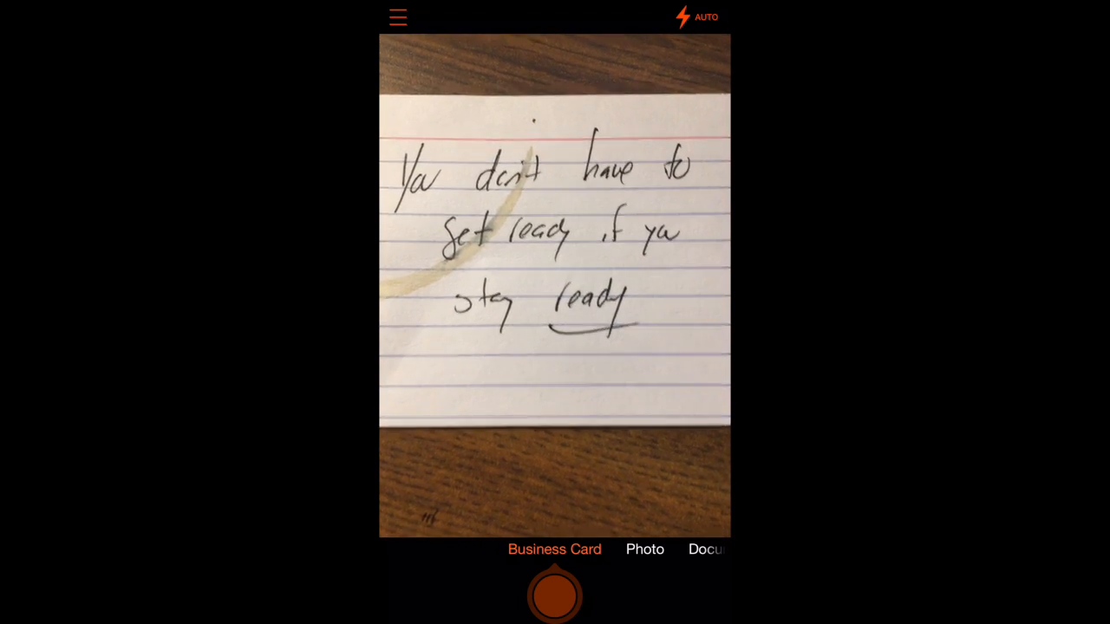
Step: Capture the coffee-stained notecard and bring up its Export To destinations
left_click(555, 599)
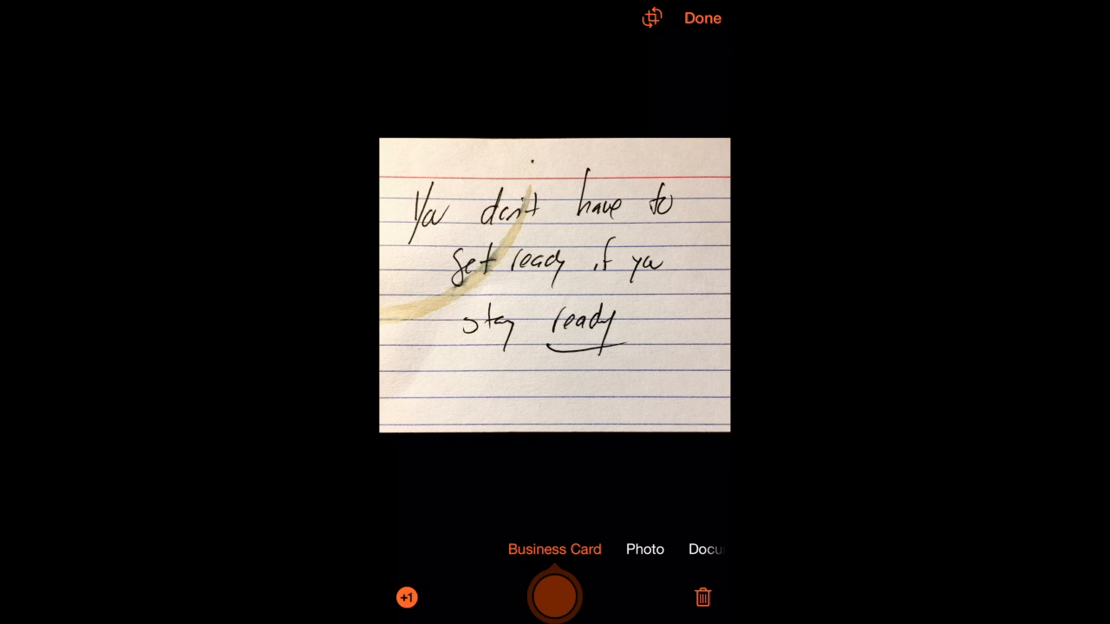
left_click(708, 17)
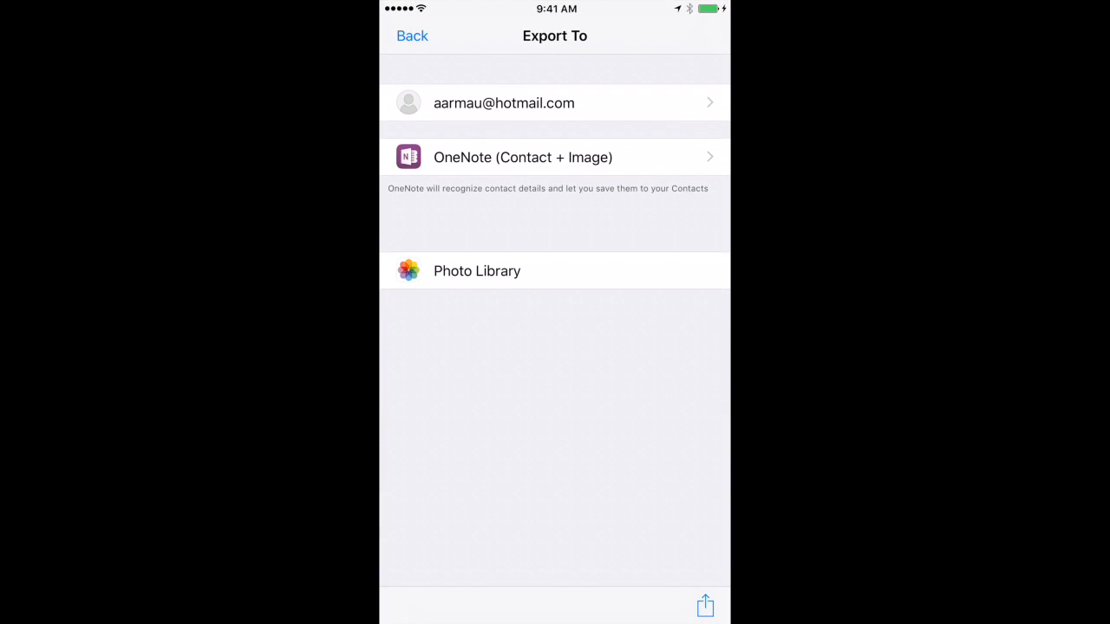
Step: Save the notecard to OneNote as 'Stay ready note' in Book Notes > Notecards
left_click(554, 156)
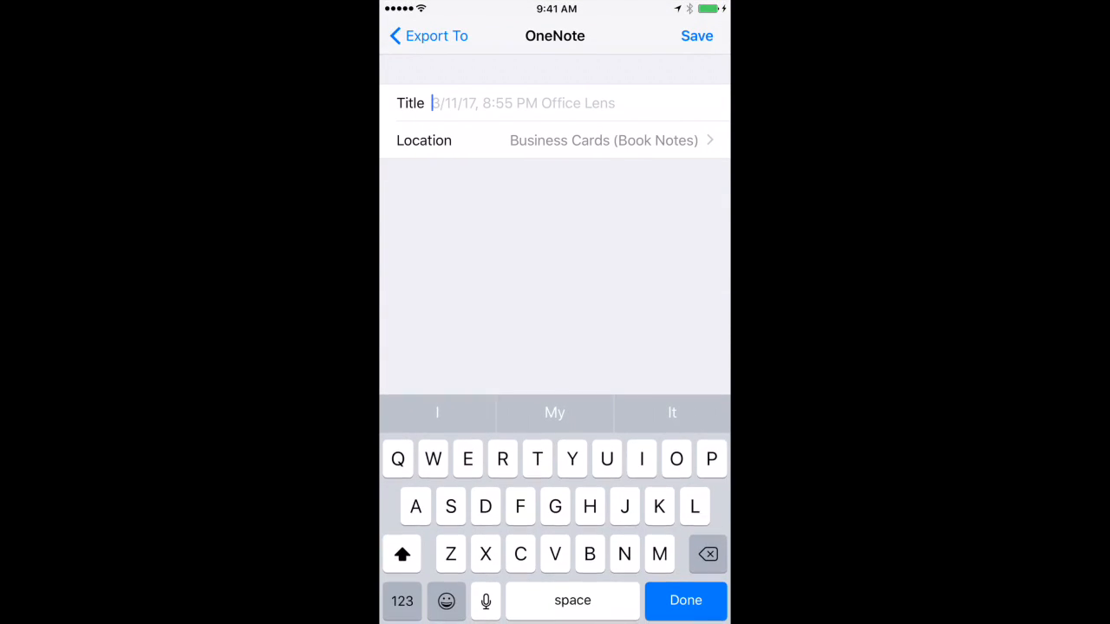
type("Stay ready note")
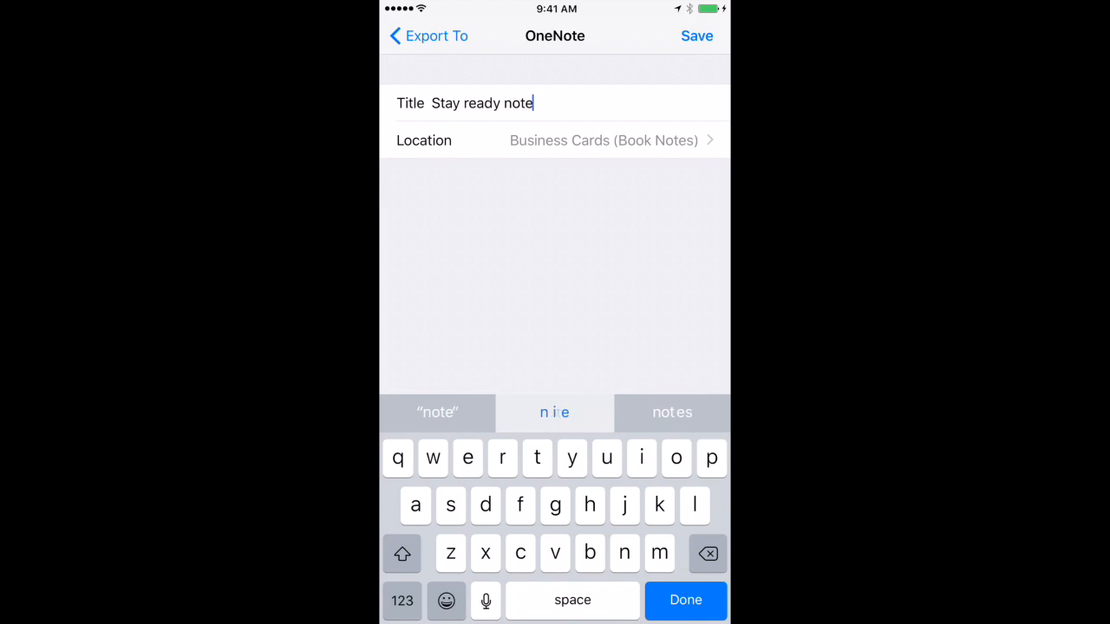
left_click(602, 140)
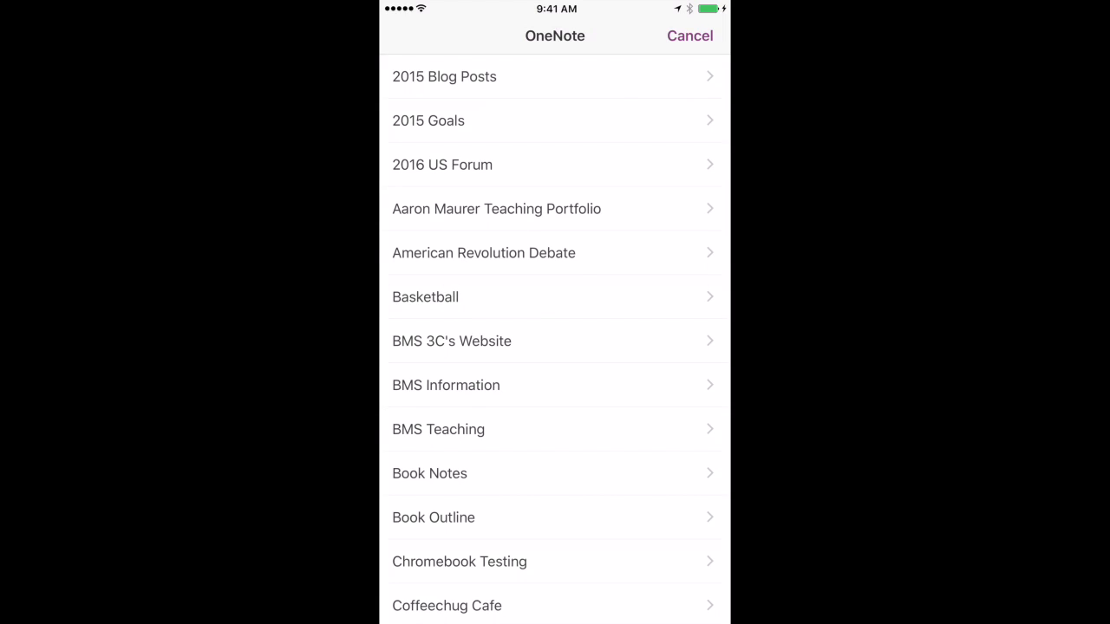
left_click(429, 473)
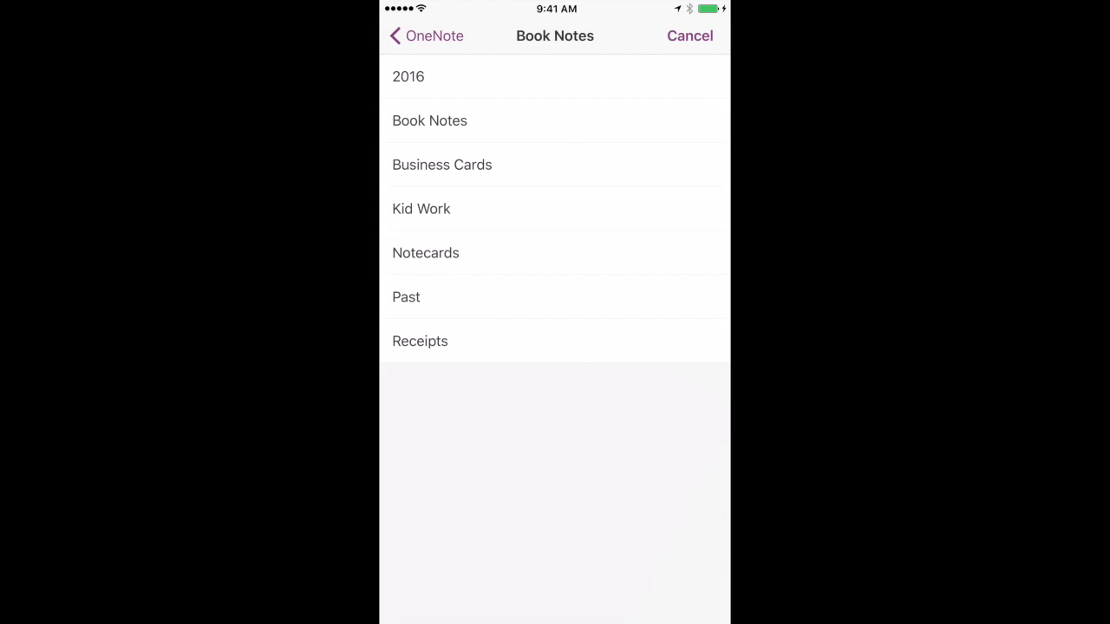
left_click(426, 253)
type("Stay ready note")
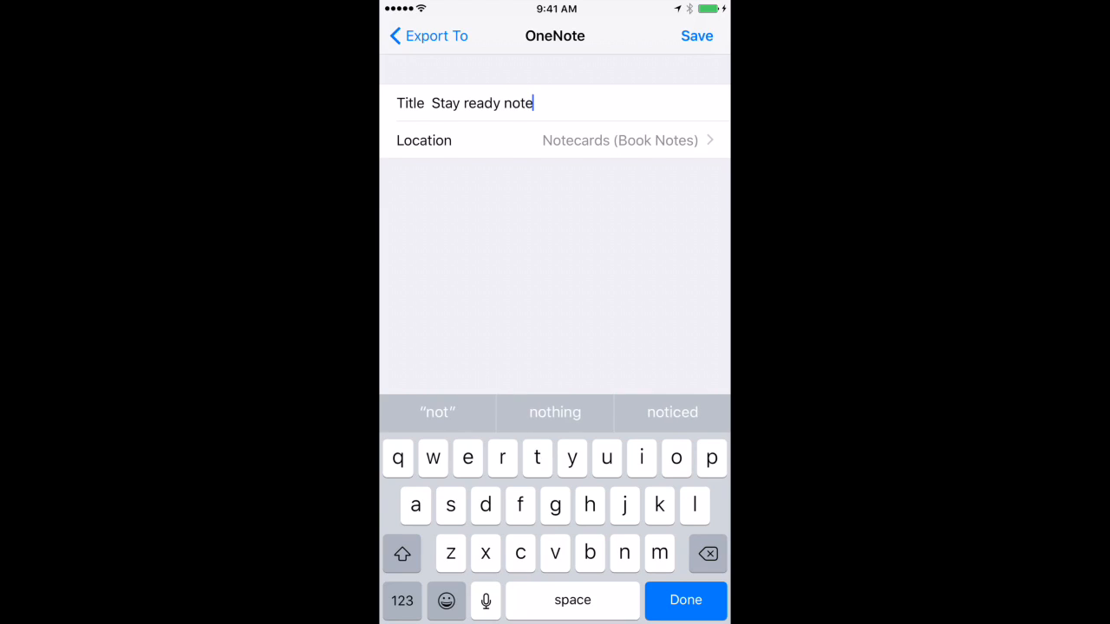
left_click(696, 36)
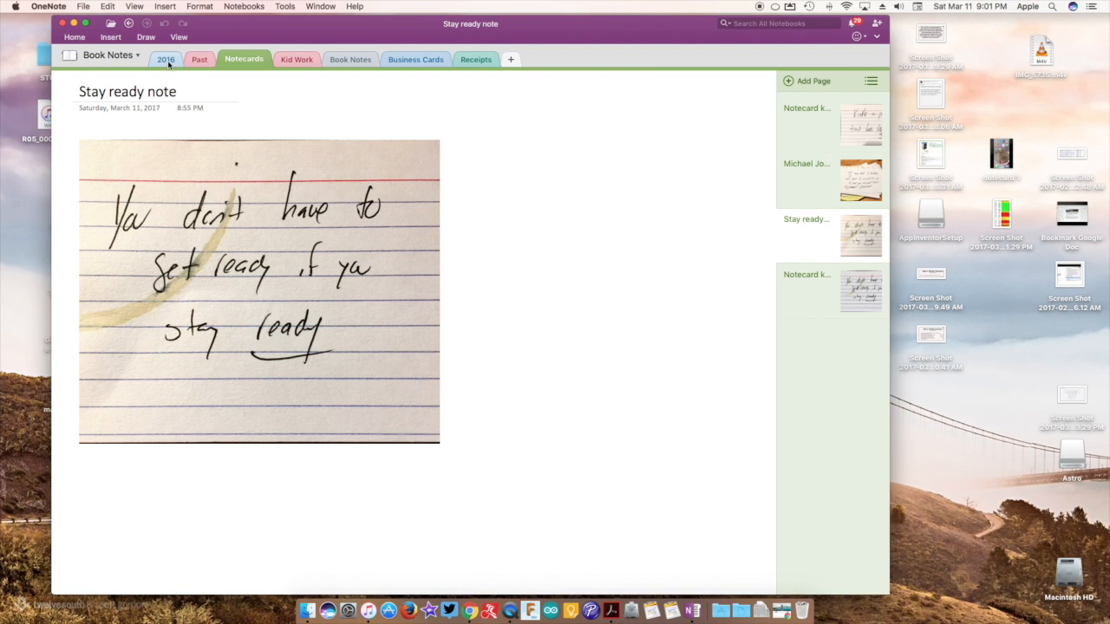
Step: Browse the notebook list and the Book Notes, Business Cards and Receipts sections
left_click(102, 56)
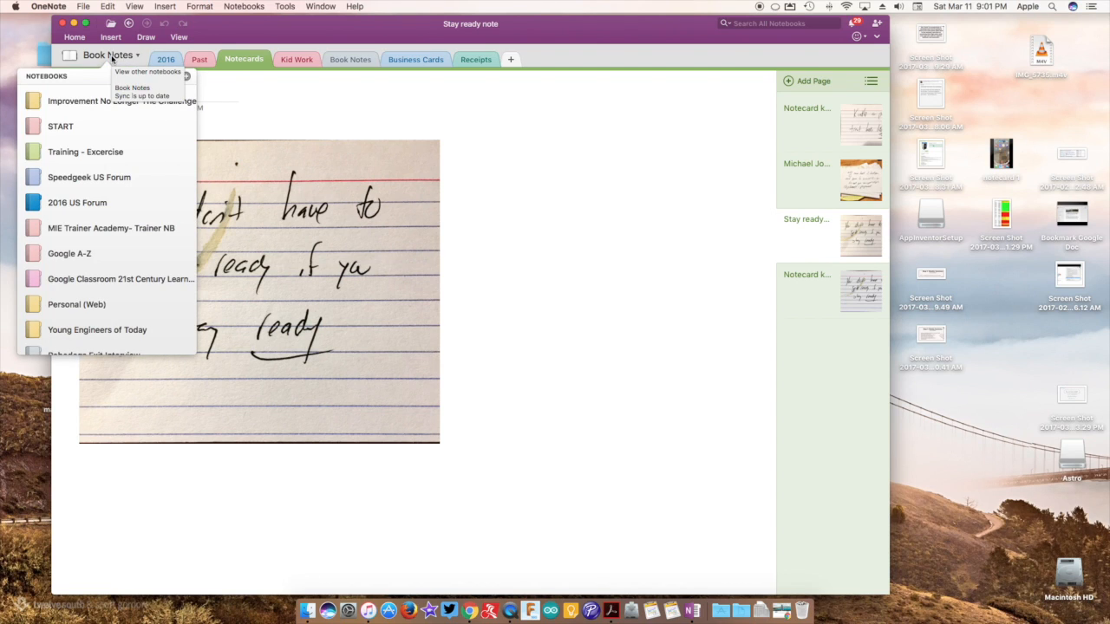
left_click(108, 55)
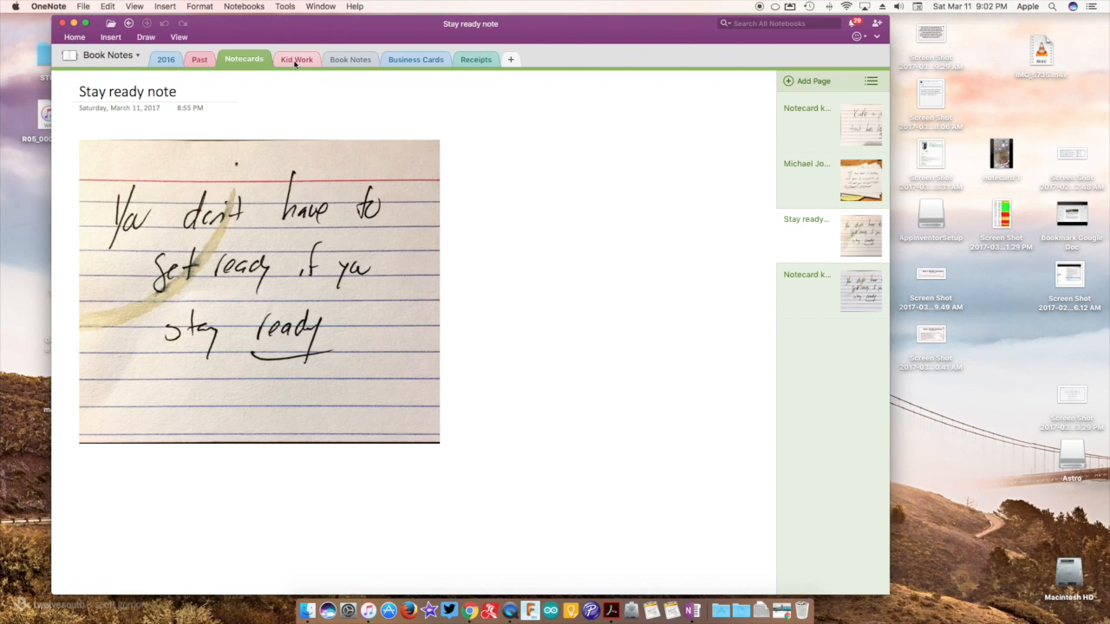
left_click(349, 59)
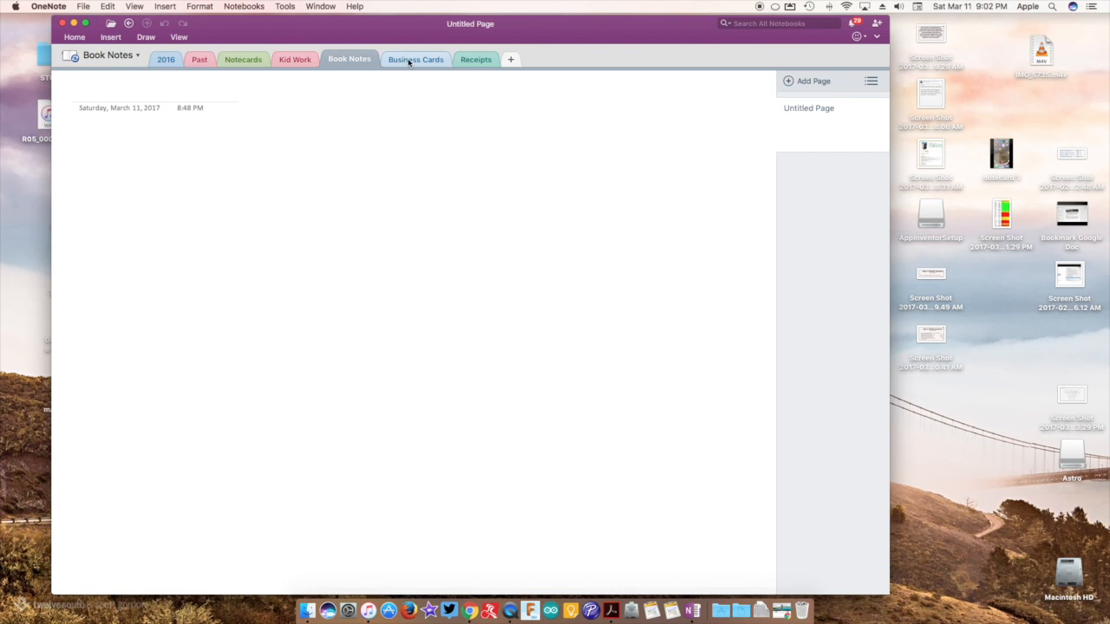
left_click(414, 59)
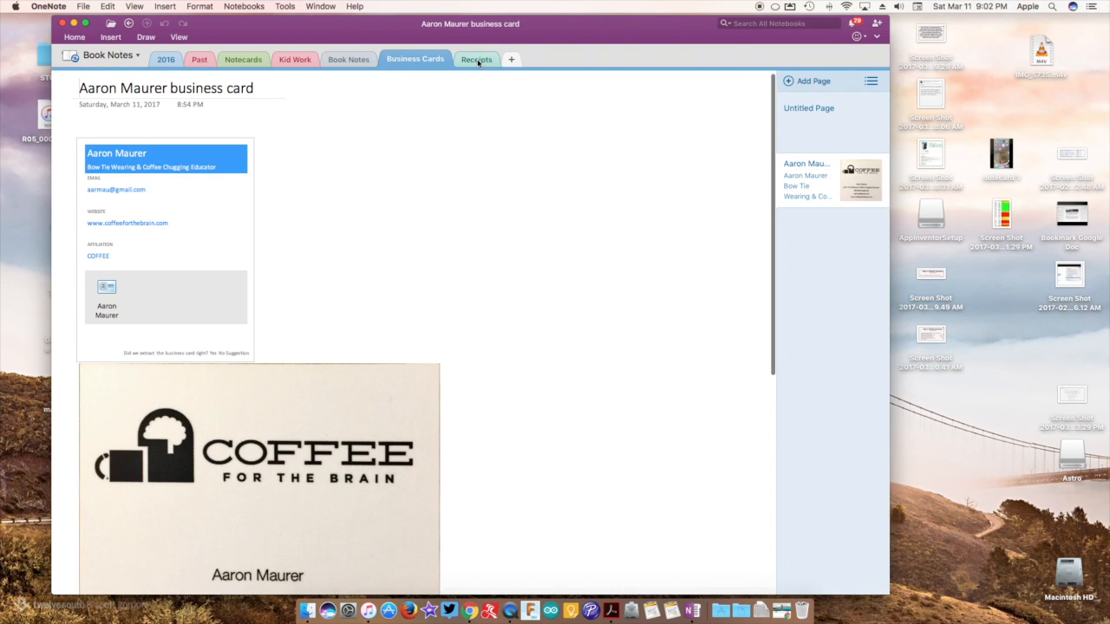
left_click(476, 59)
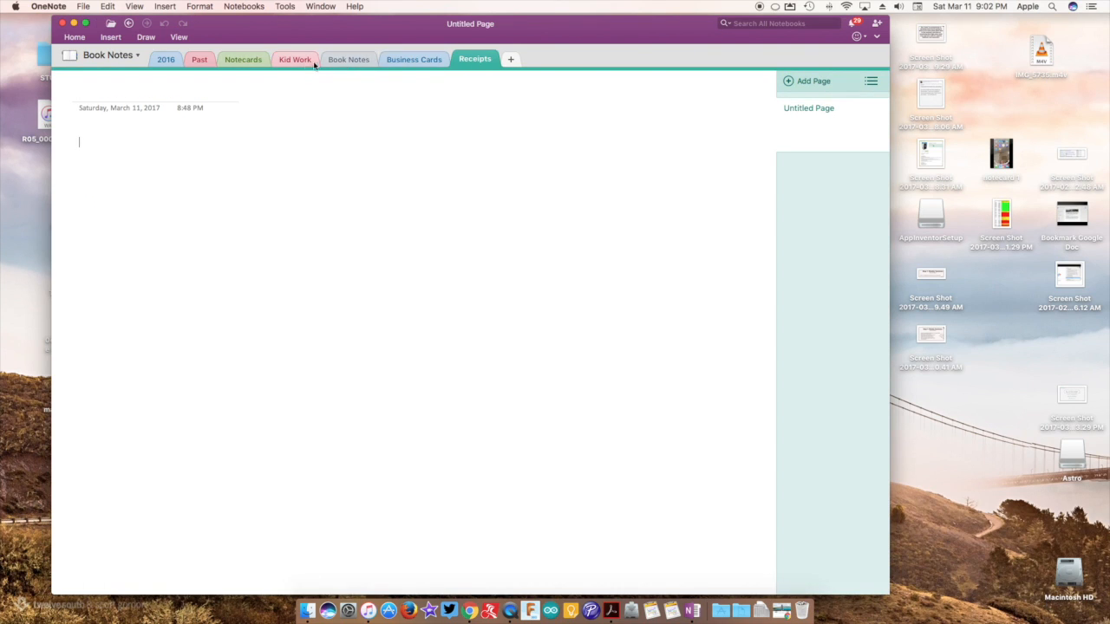
Step: Open the doodle page in Kid Work and search all notebooks for 'lol'
left_click(294, 59)
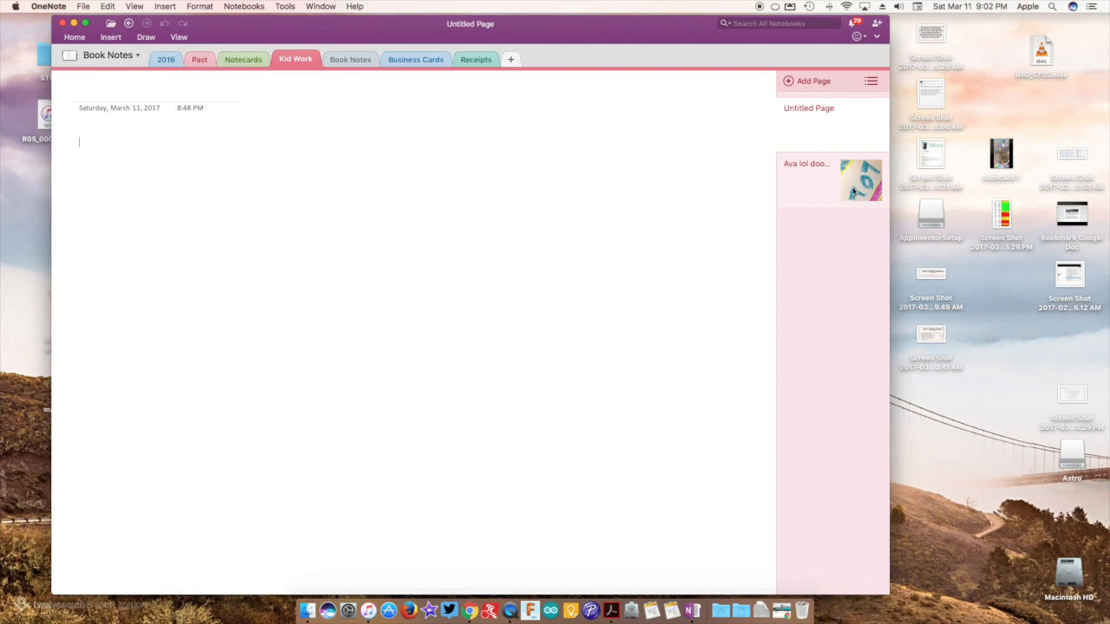
left_click(807, 164)
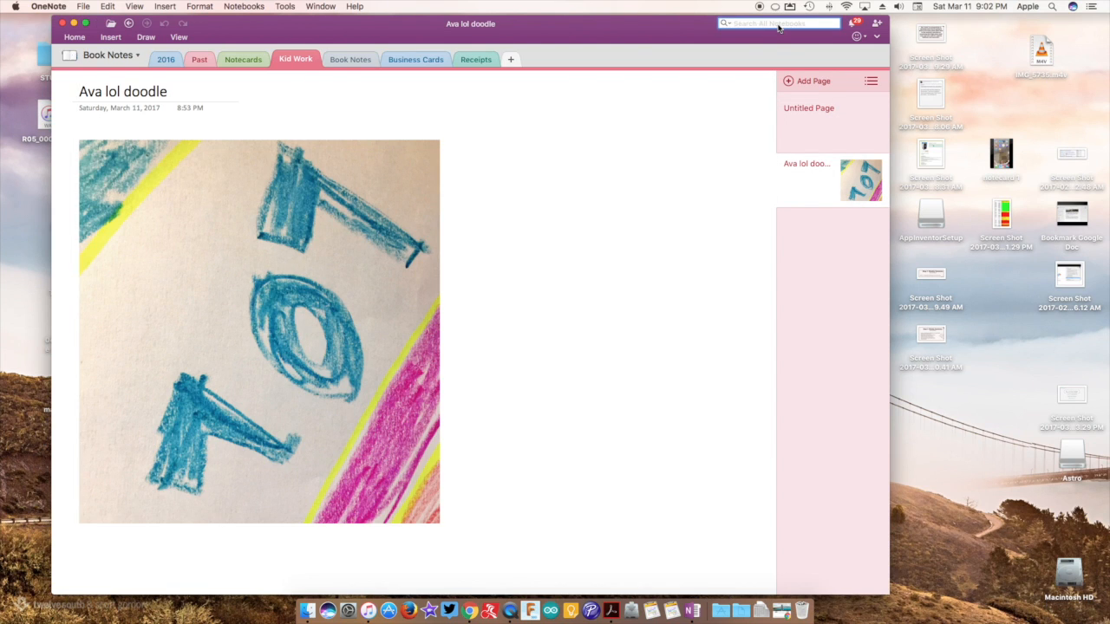
type("lol")
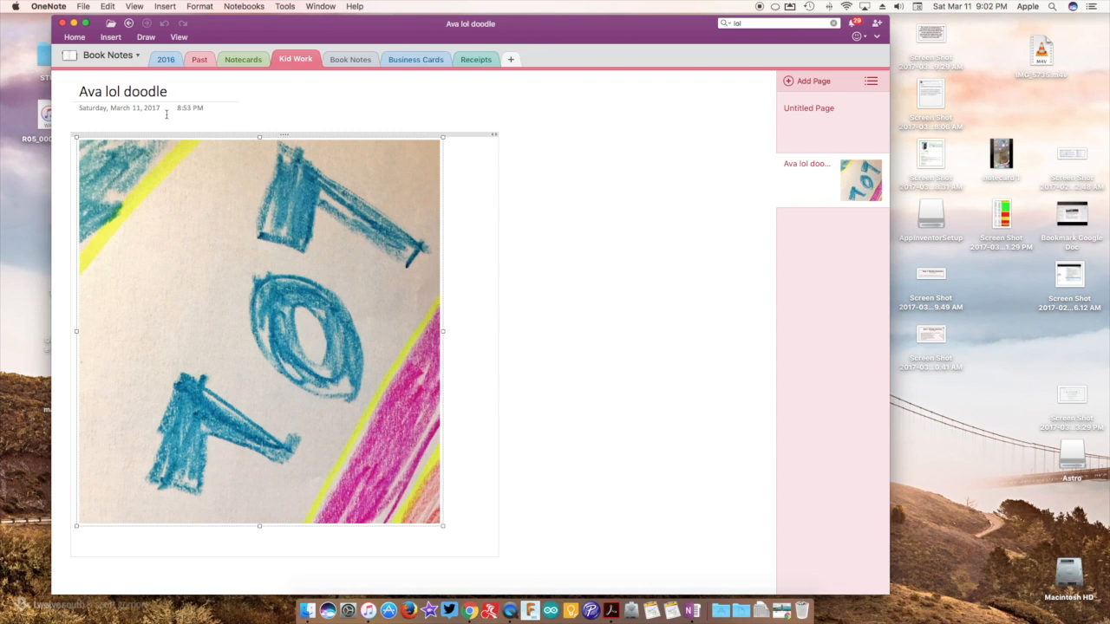
Step: View Stay ready note, Notecard kindle idea and Notecard kindle idea 2, ending on Stay ready note
left_click(243, 59)
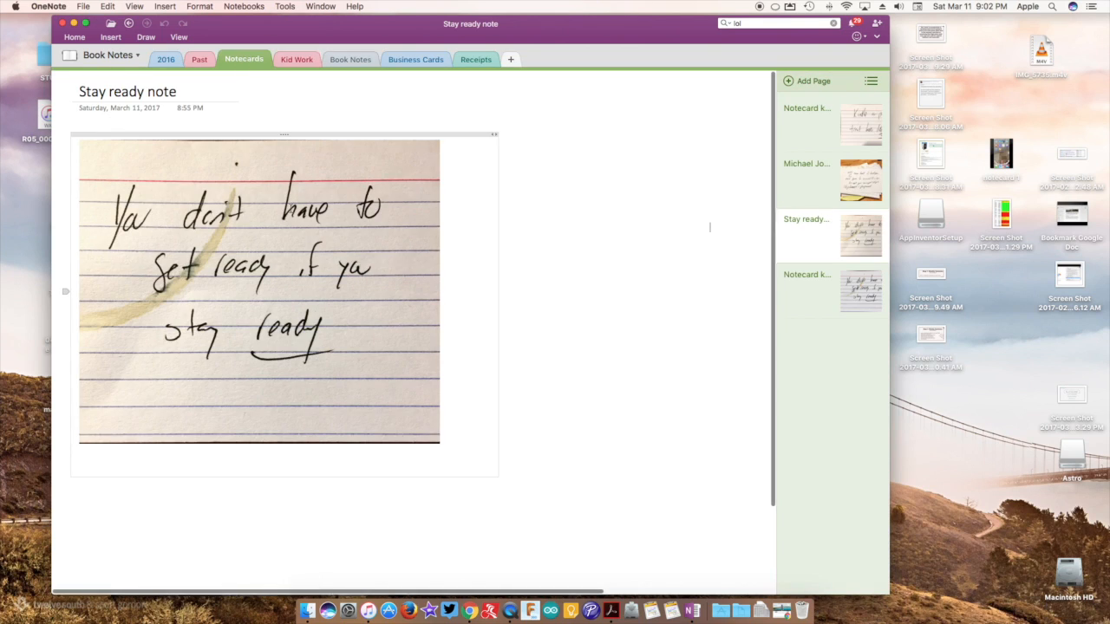
left_click(806, 178)
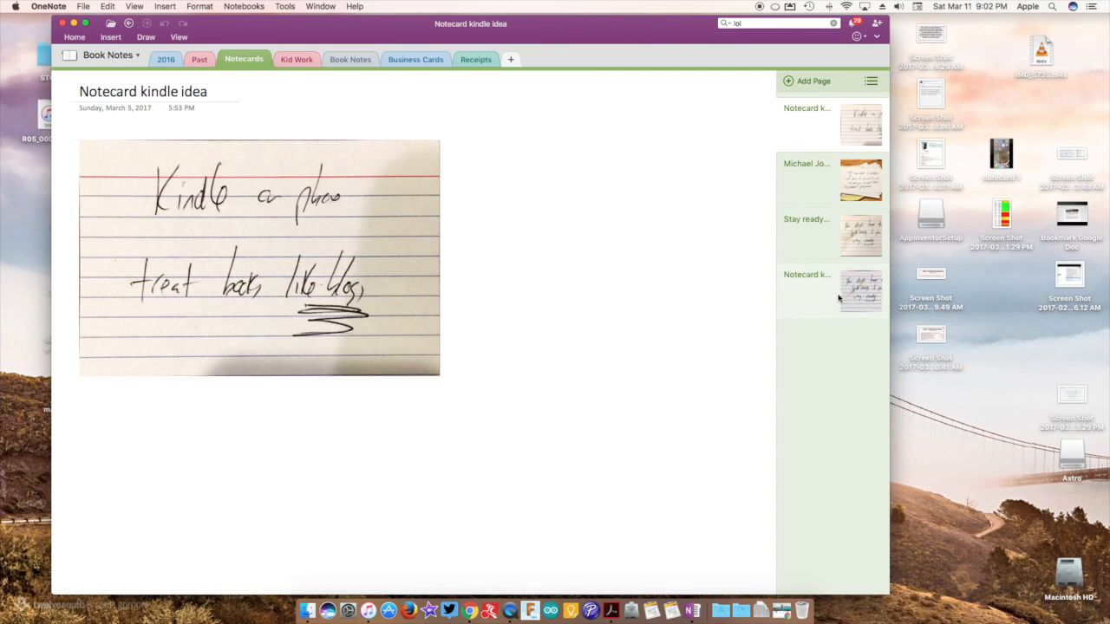
left_click(806, 218)
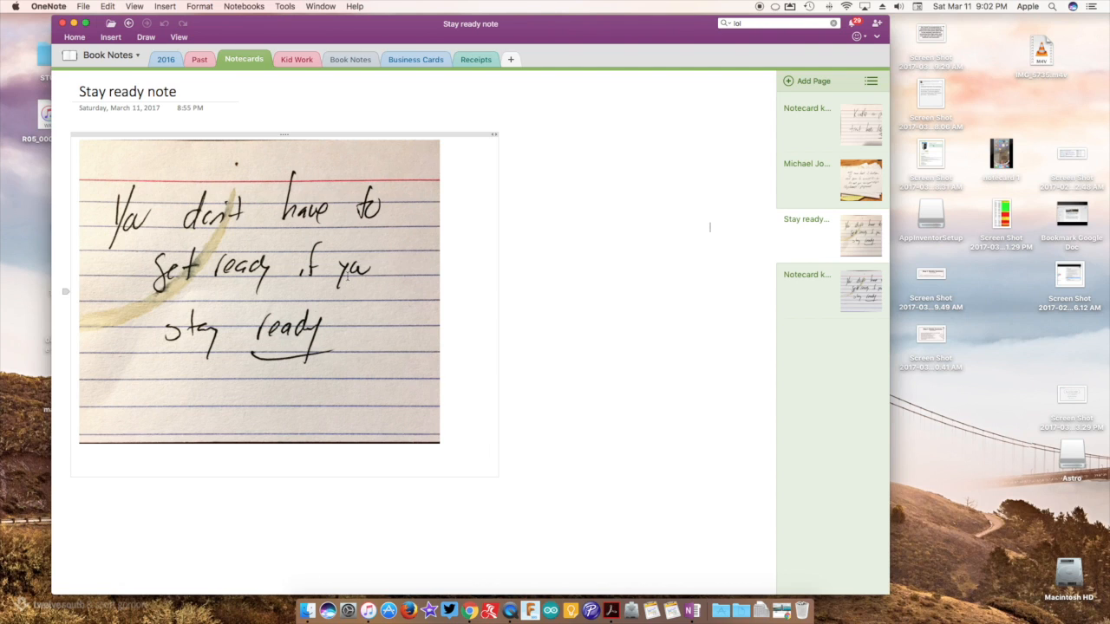
left_click(806, 289)
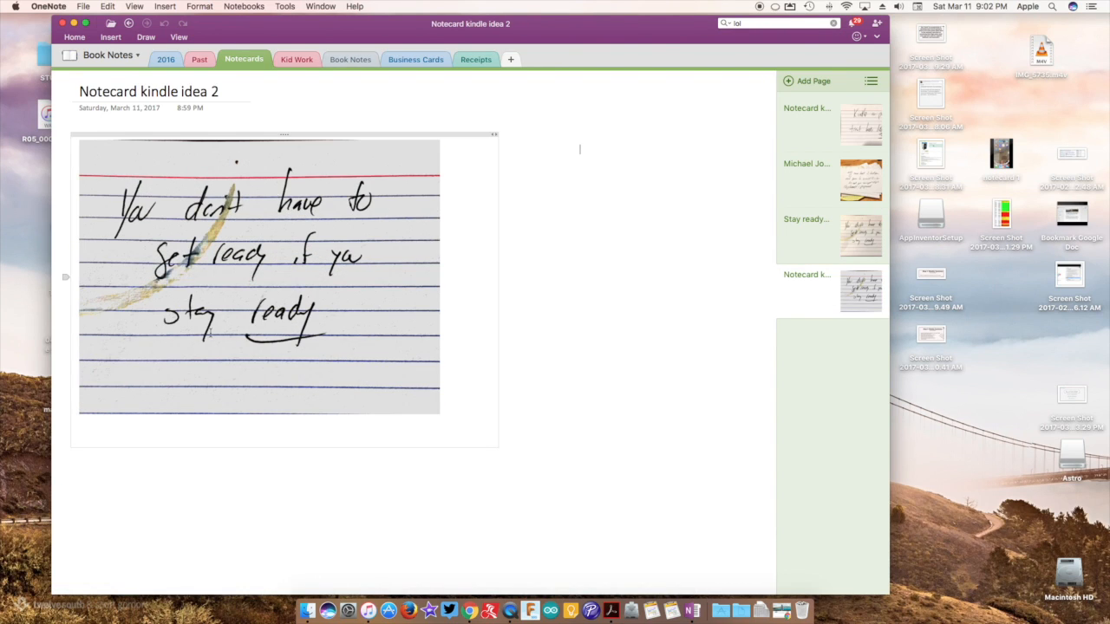
mouse_move(292, 189)
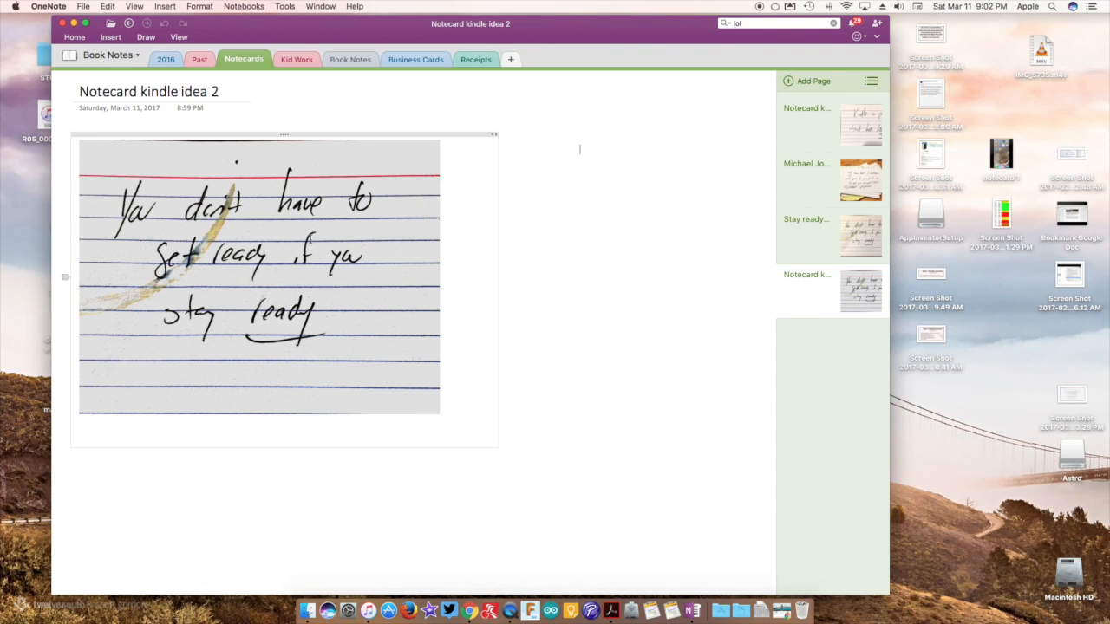
left_click(805, 234)
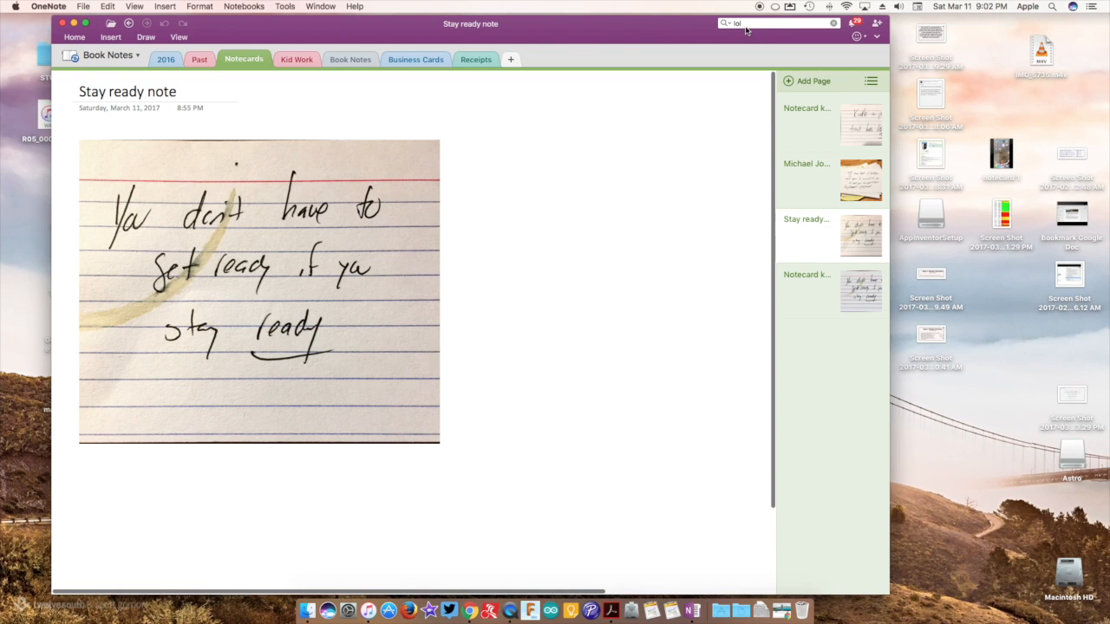
Step: Search for 'you don't have to' and show its matches on Notecard kindle idea 2
left_click(776, 24)
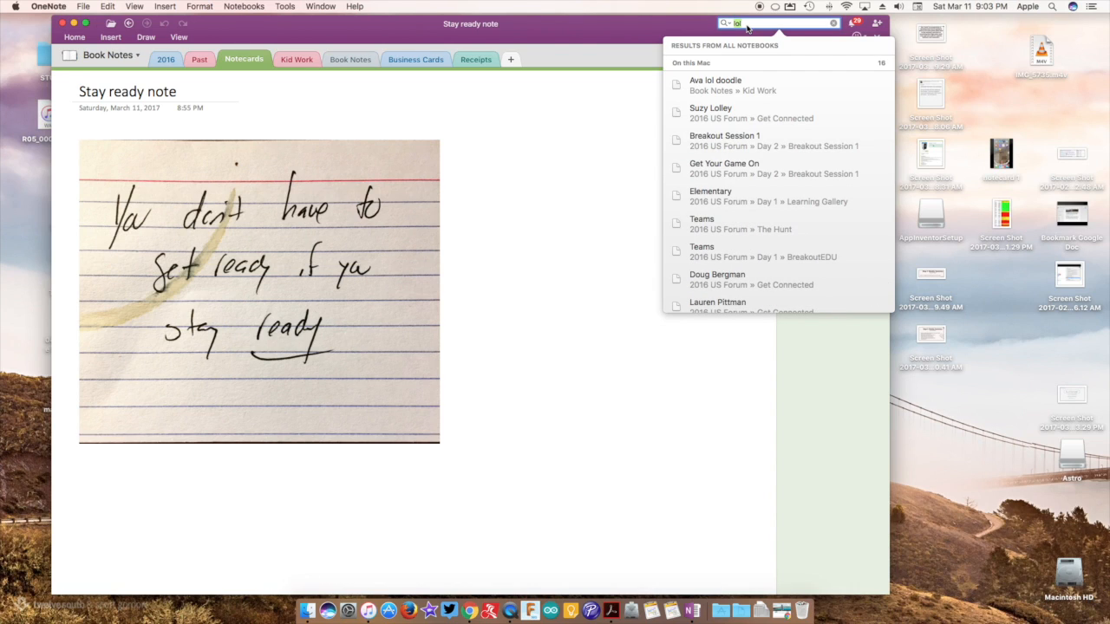
type("you don't have to")
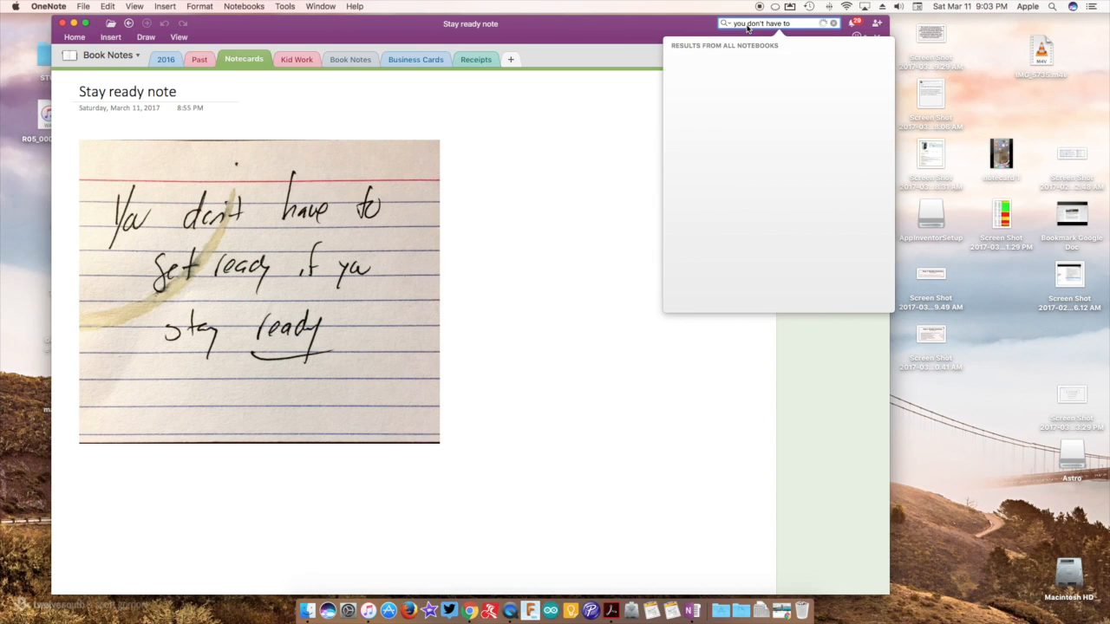
left_click(771, 24)
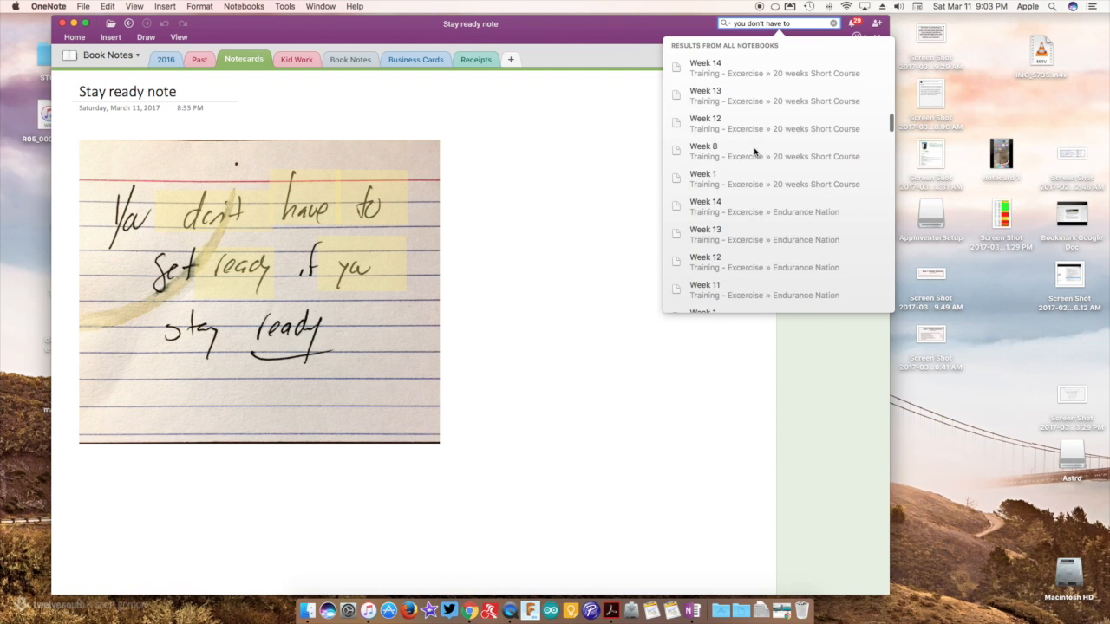
left_click(568, 159)
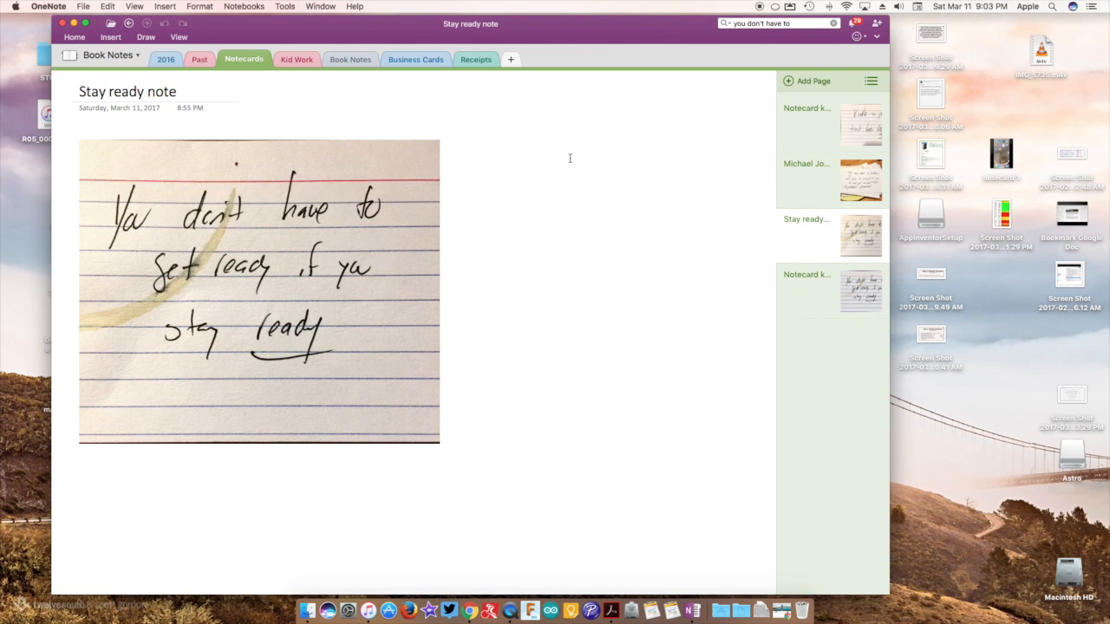
left_click(829, 290)
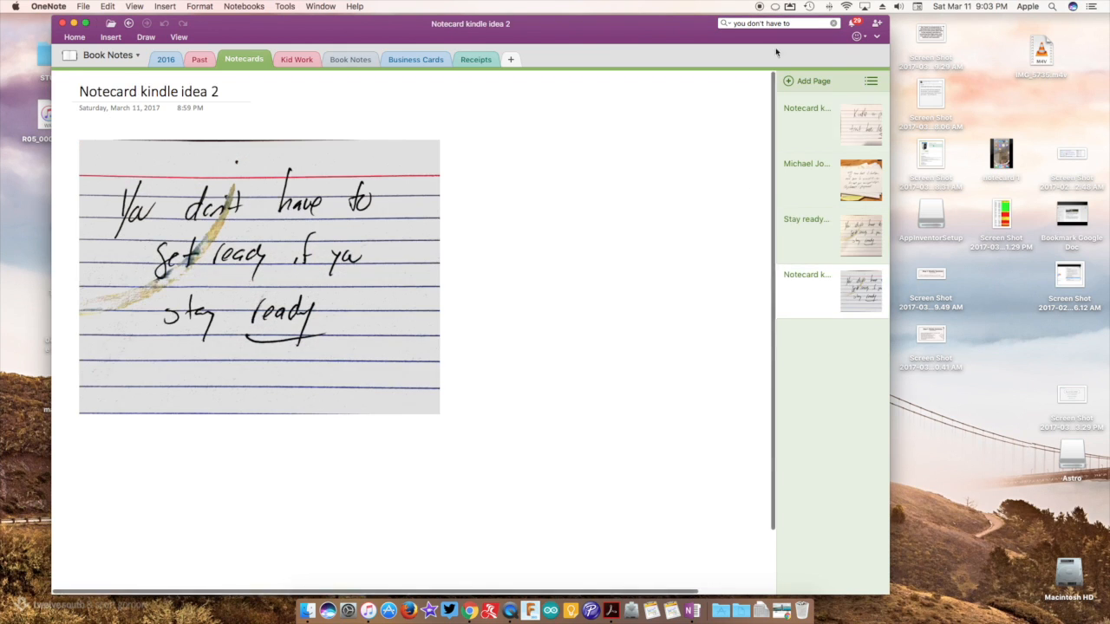
left_click(782, 23)
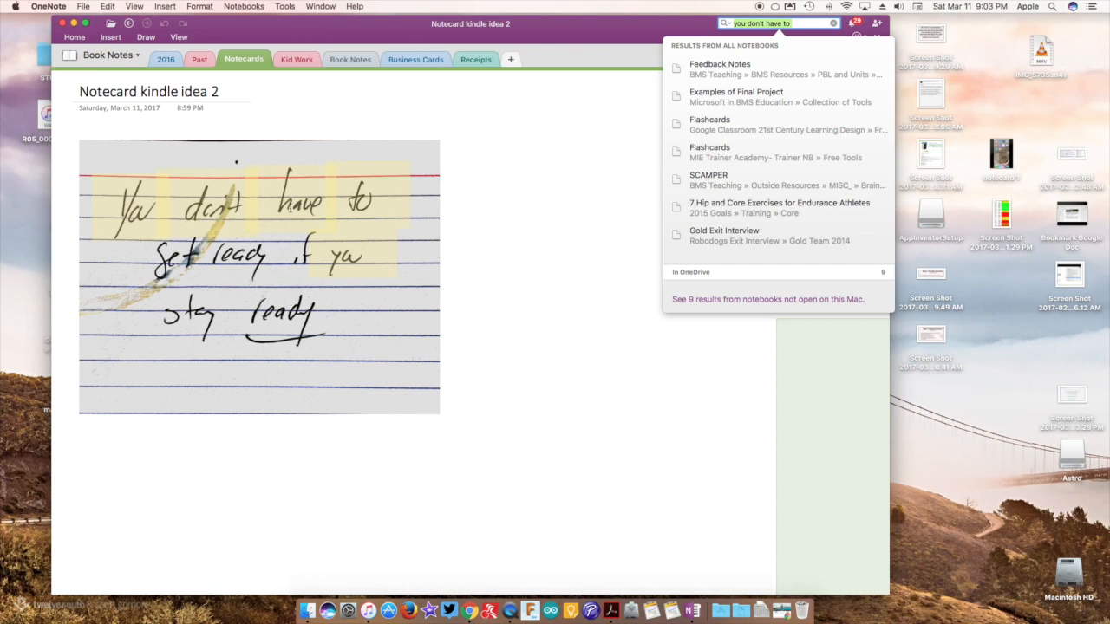
mouse_move(485, 206)
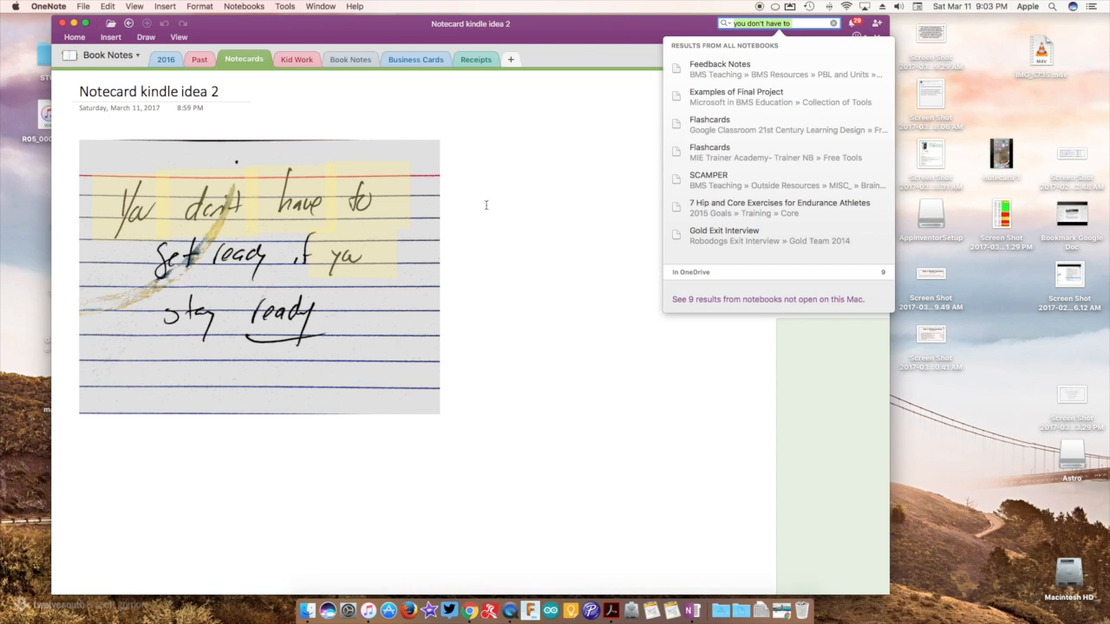
mouse_move(590, 201)
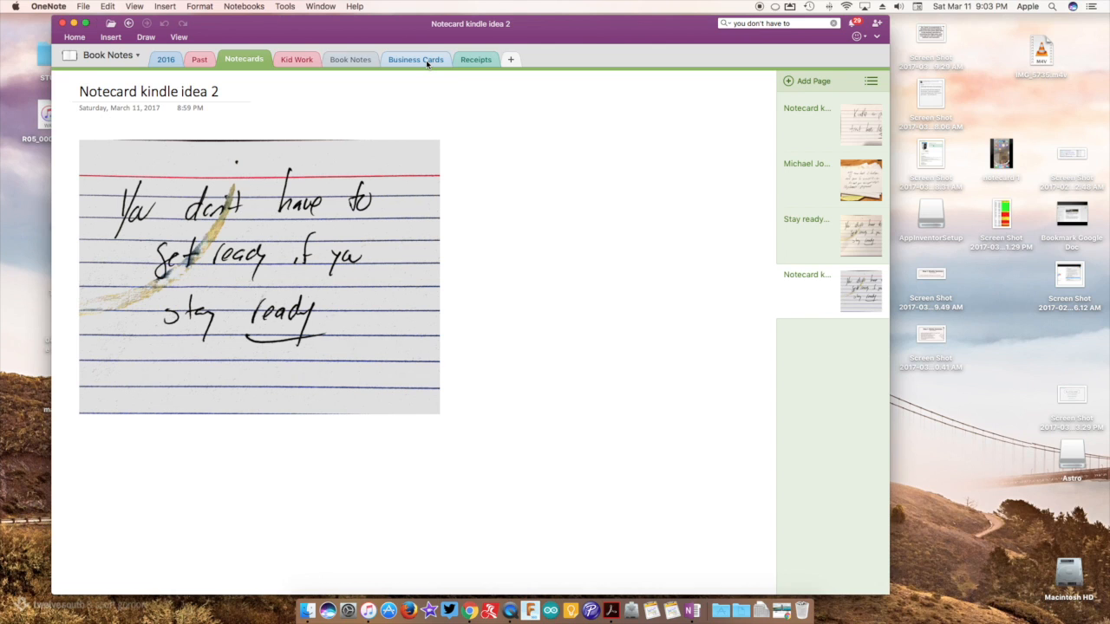
Step: Review the Aaron Maurer business card page, its contact table and scanned card, with table options shown
left_click(415, 59)
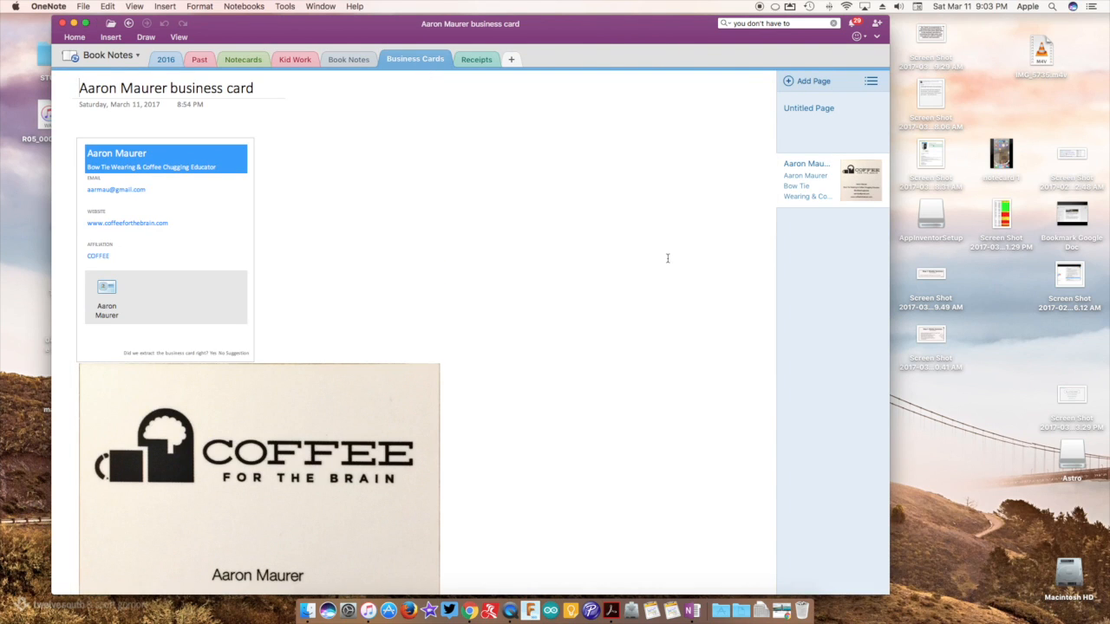
scroll("down", 3)
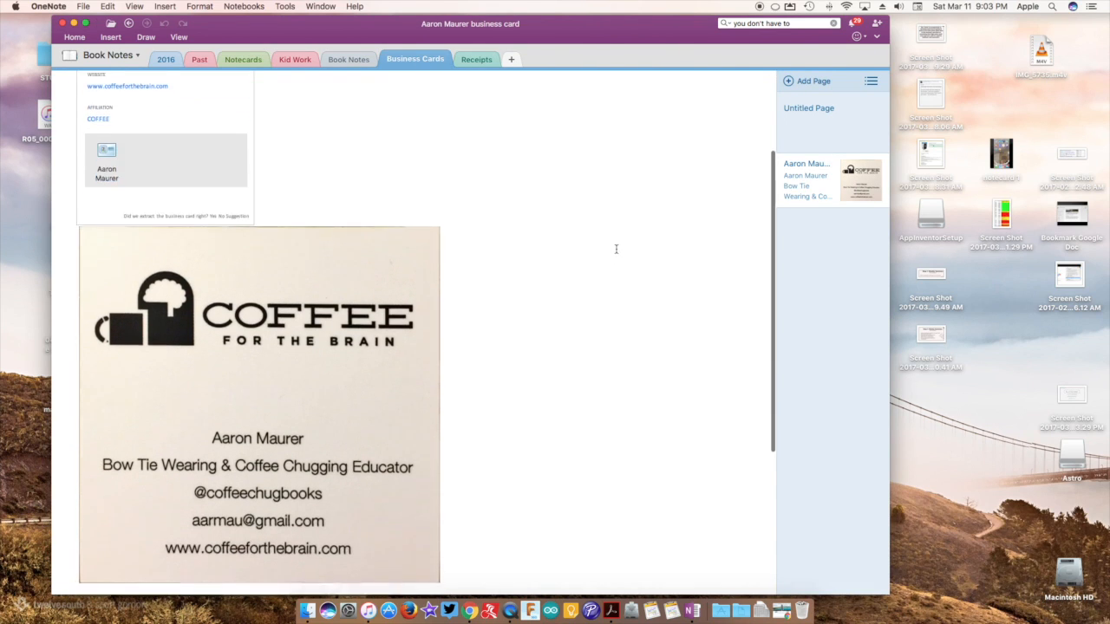
scroll("down", 3)
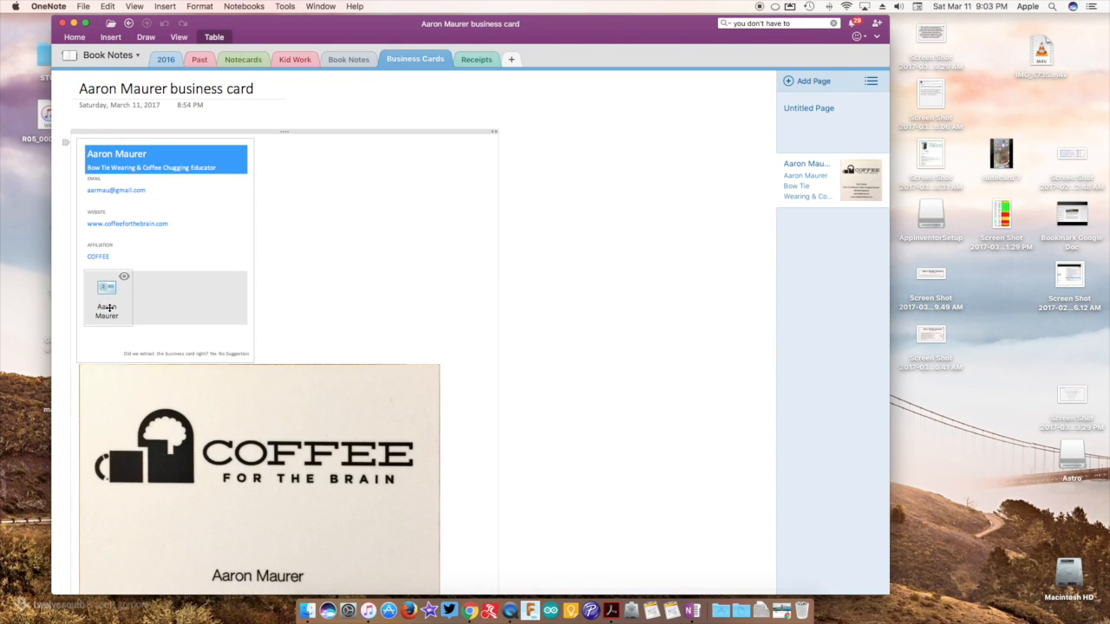
mouse_move(128, 230)
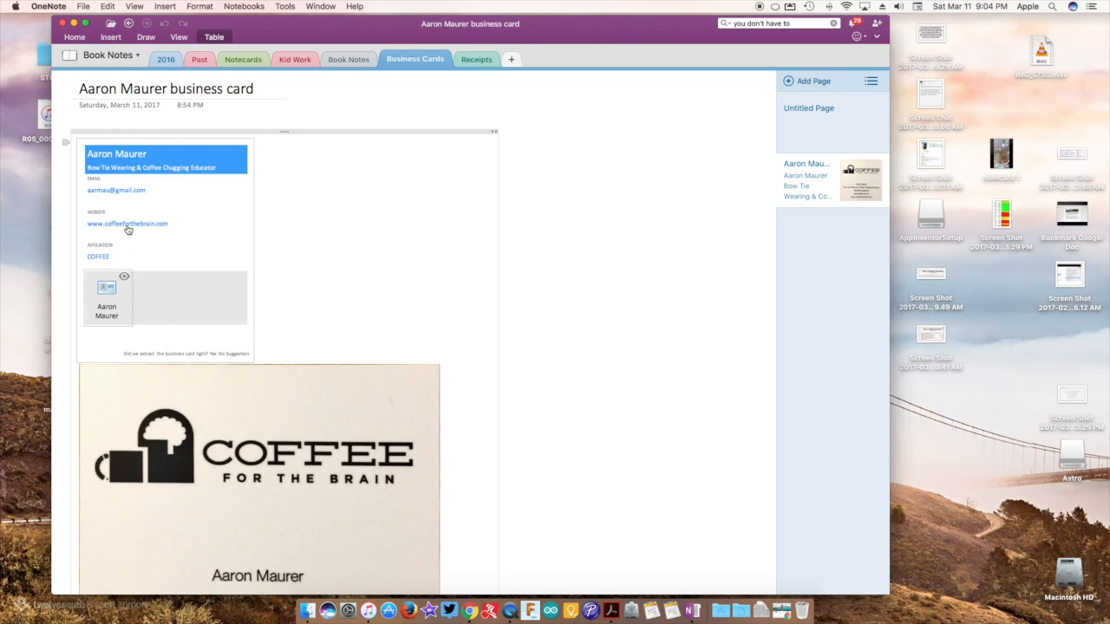
scroll("down", 3)
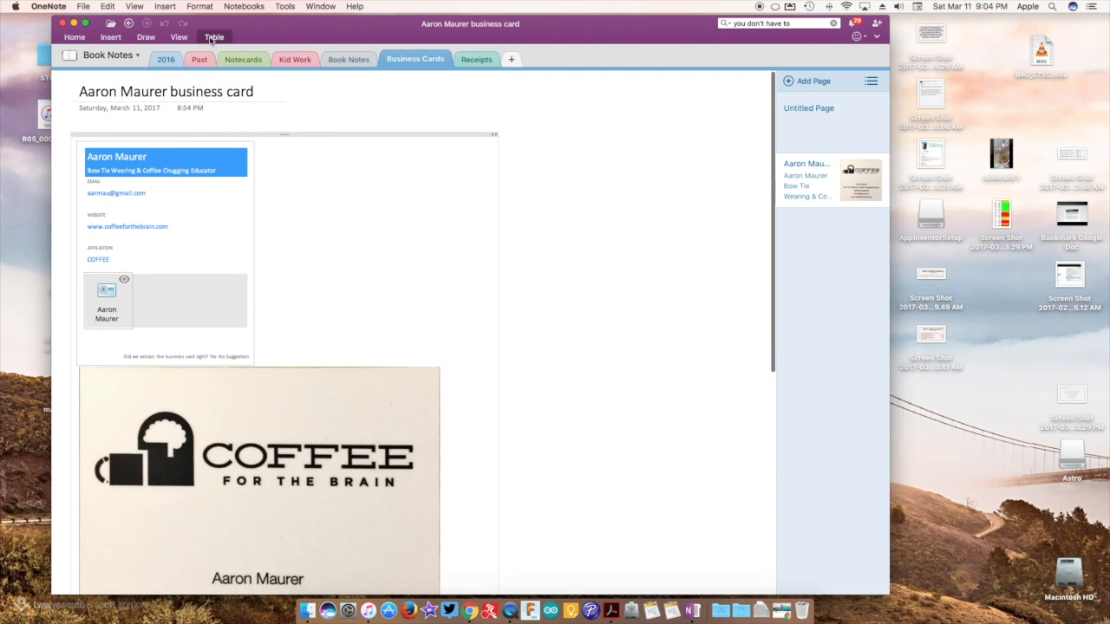
left_click(214, 38)
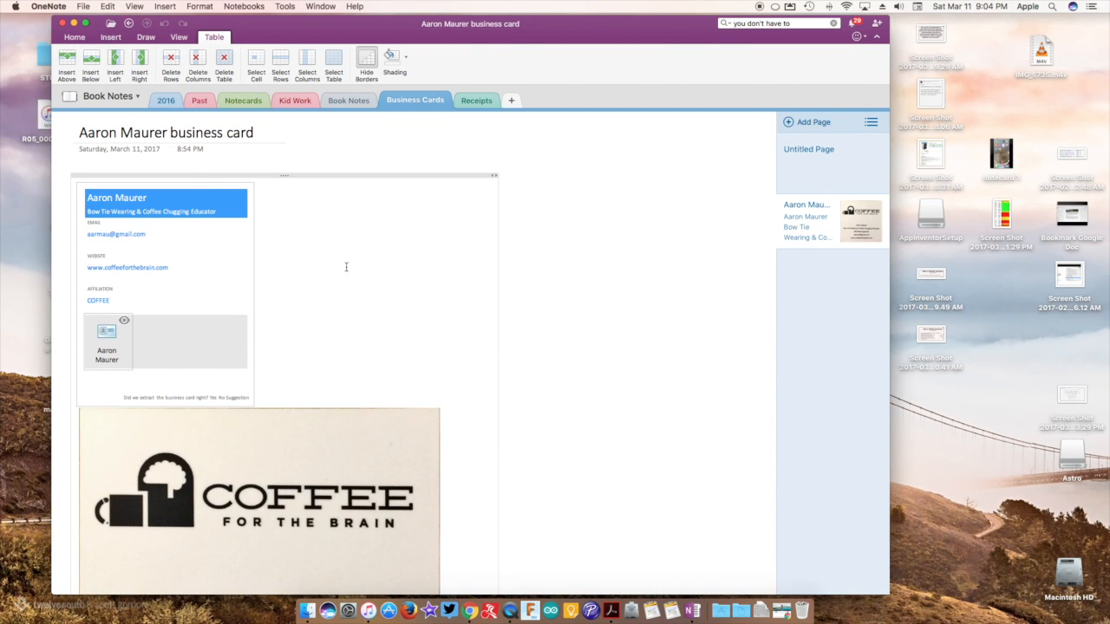
mouse_move(326, 298)
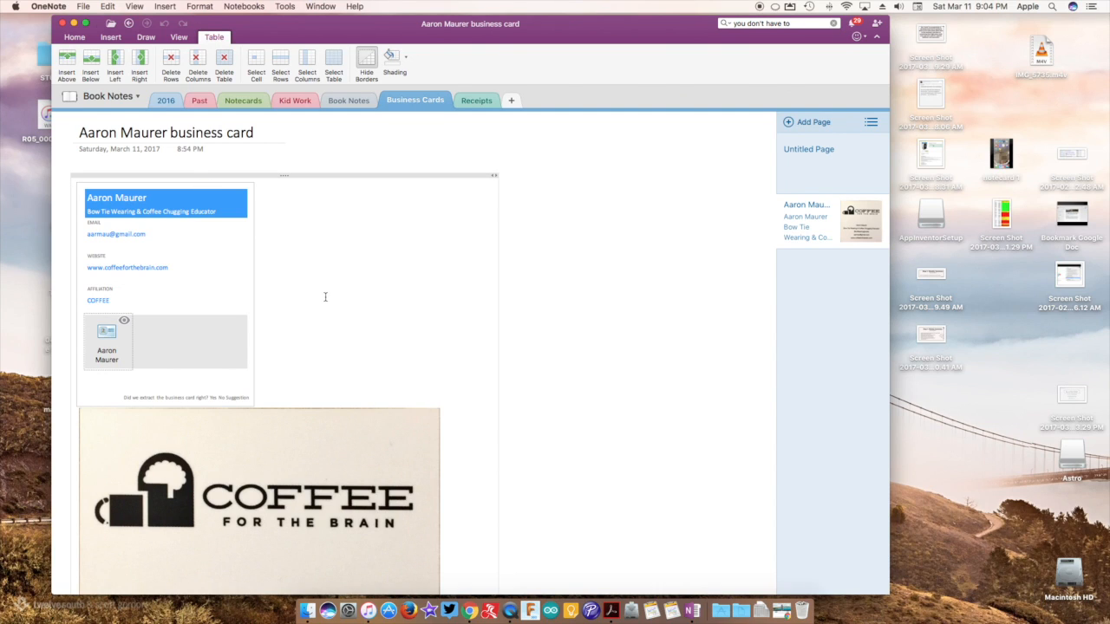
scroll("down", 3)
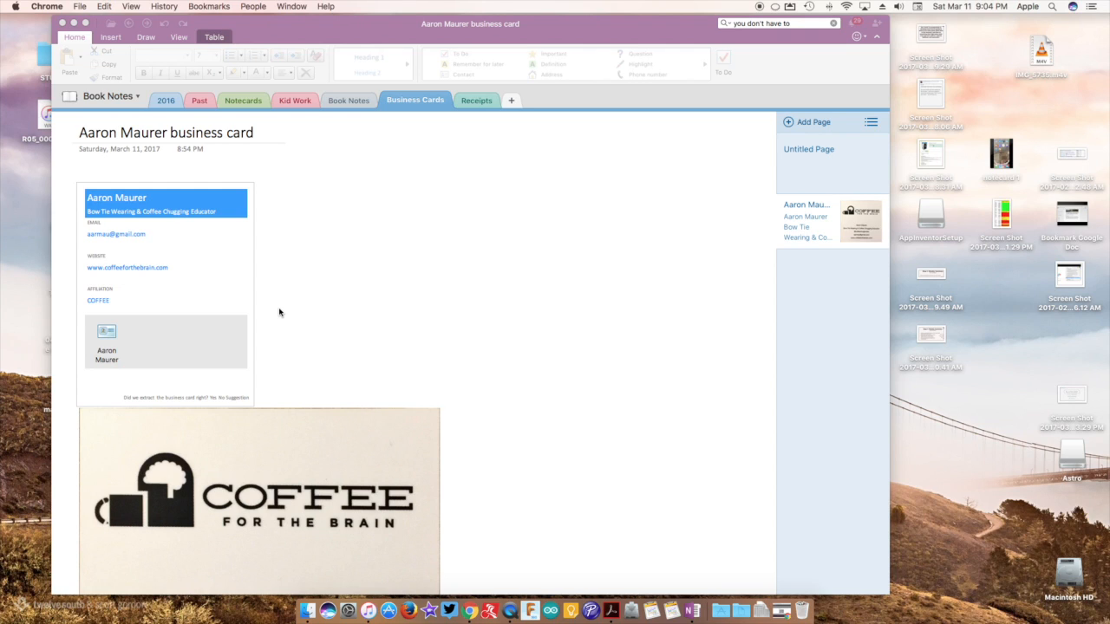
Step: Step through the Notecards and Book Notes sections to the empty Receipts section
left_click(243, 101)
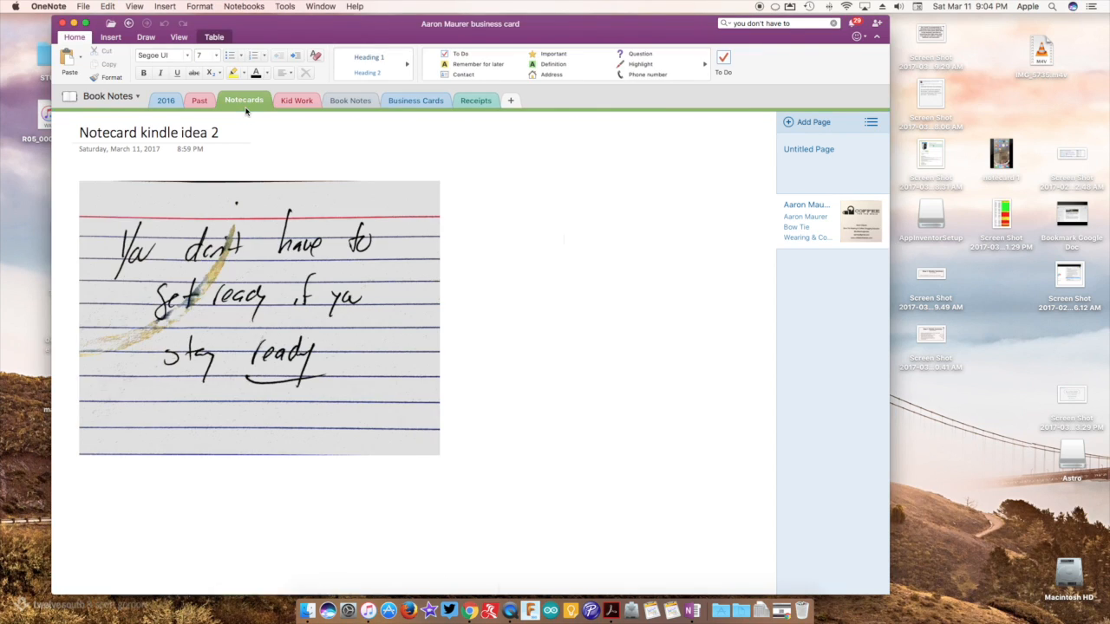
left_click(350, 100)
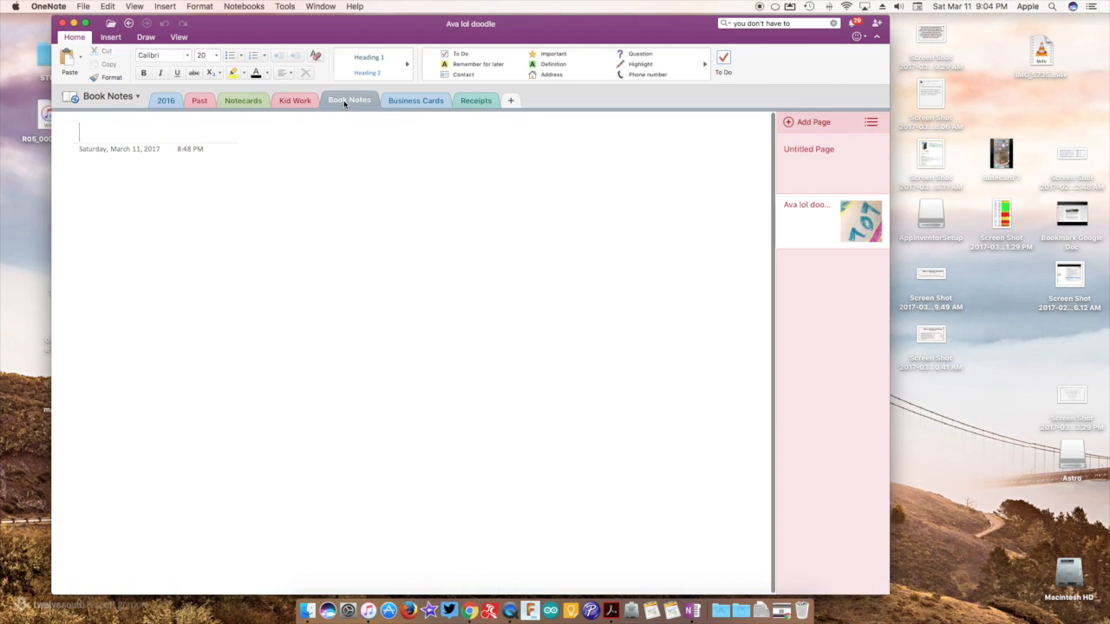
left_click(475, 100)
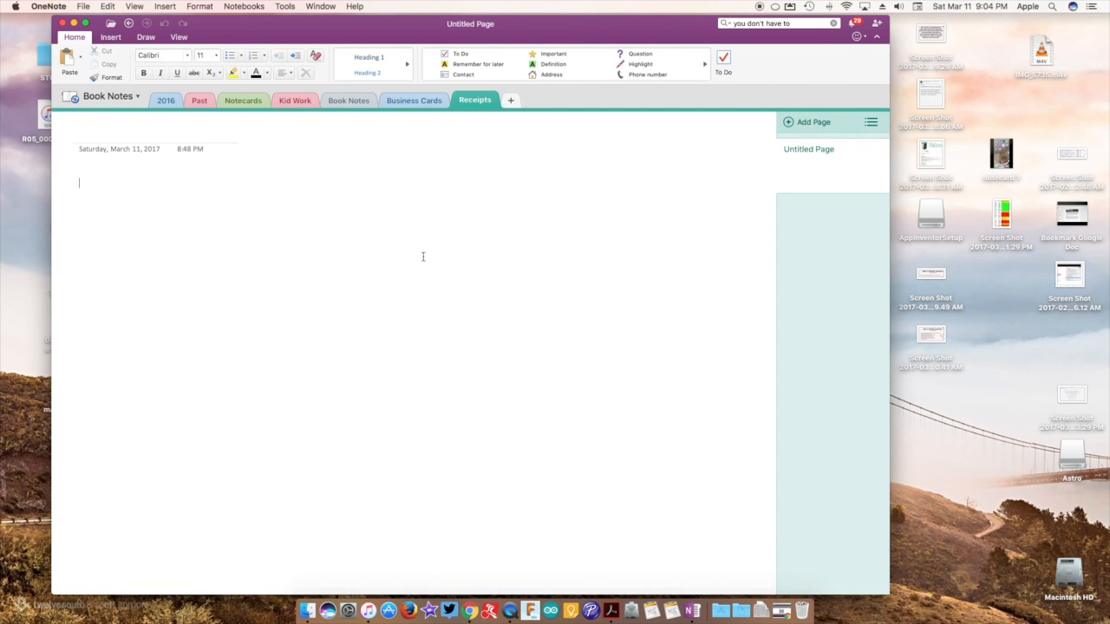
mouse_move(427, 252)
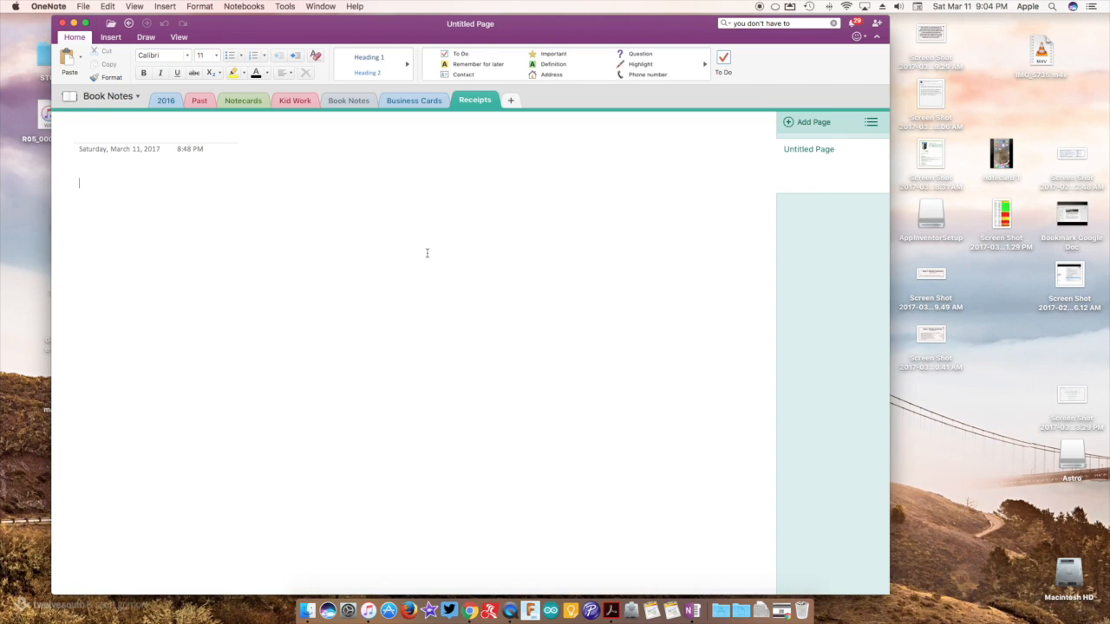
mouse_move(412, 257)
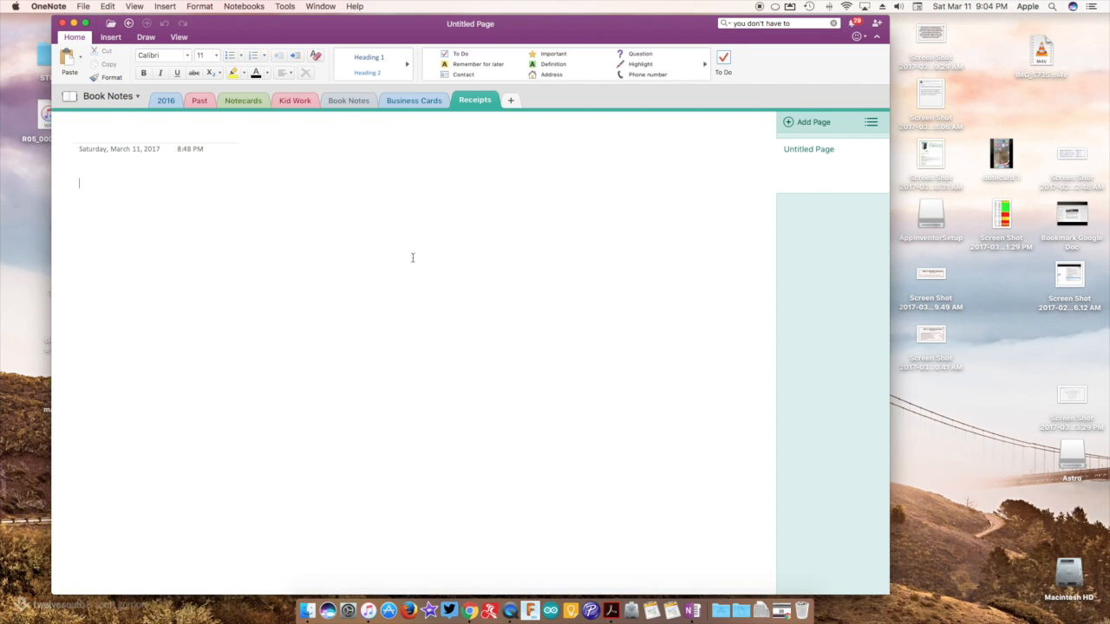
mouse_move(407, 262)
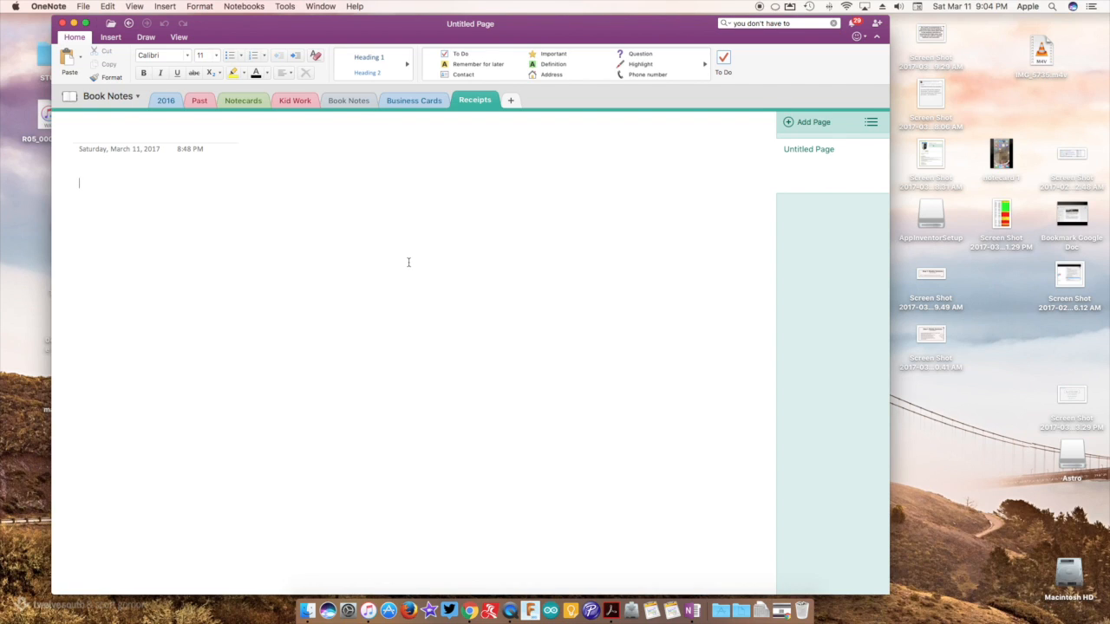